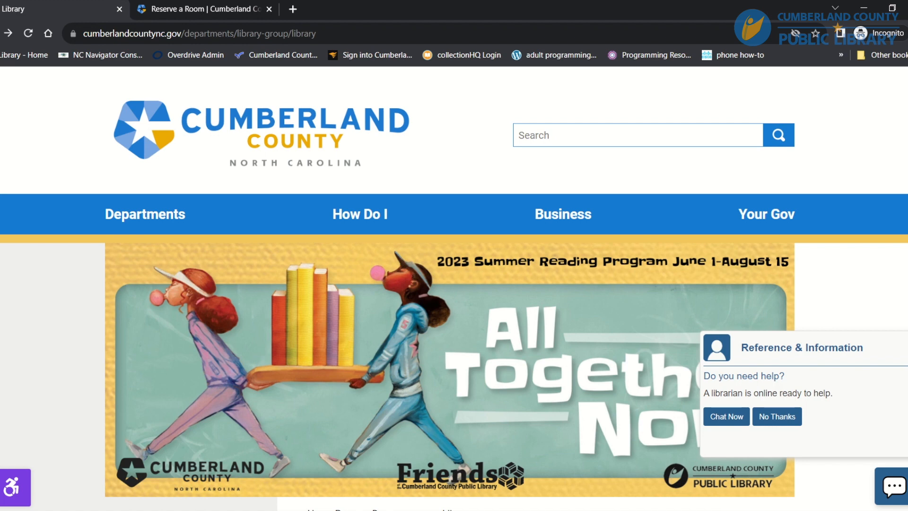
mouse_move(17, 301)
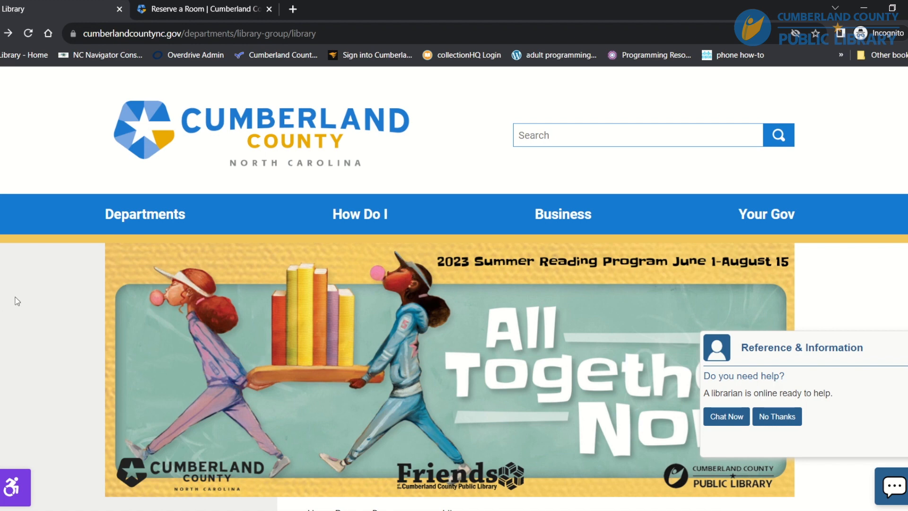
Glance at the library's current events calendar and return to the county library page
scroll(down, 3)
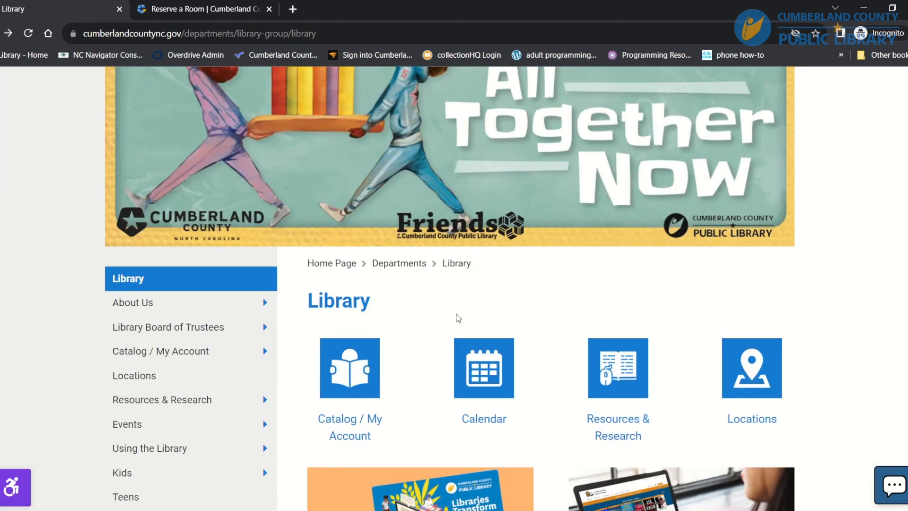
mouse_move(475, 382)
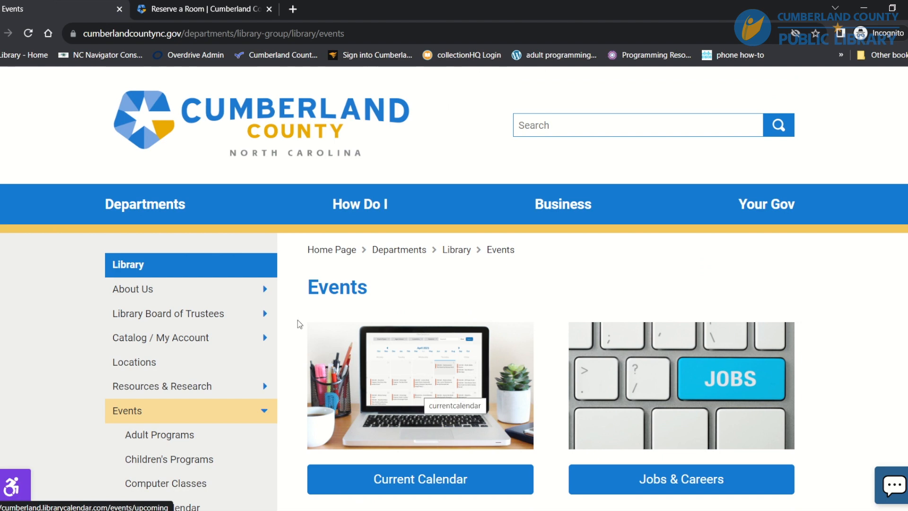
click(202, 9)
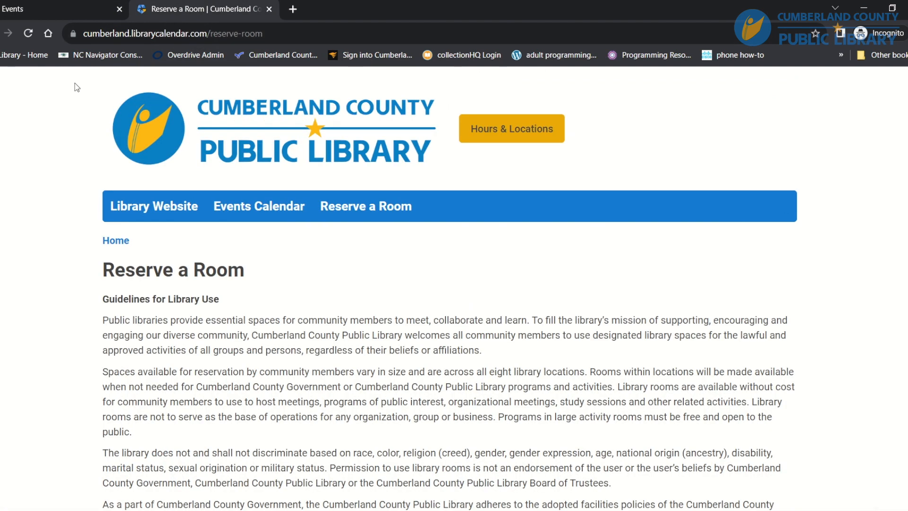
click(259, 205)
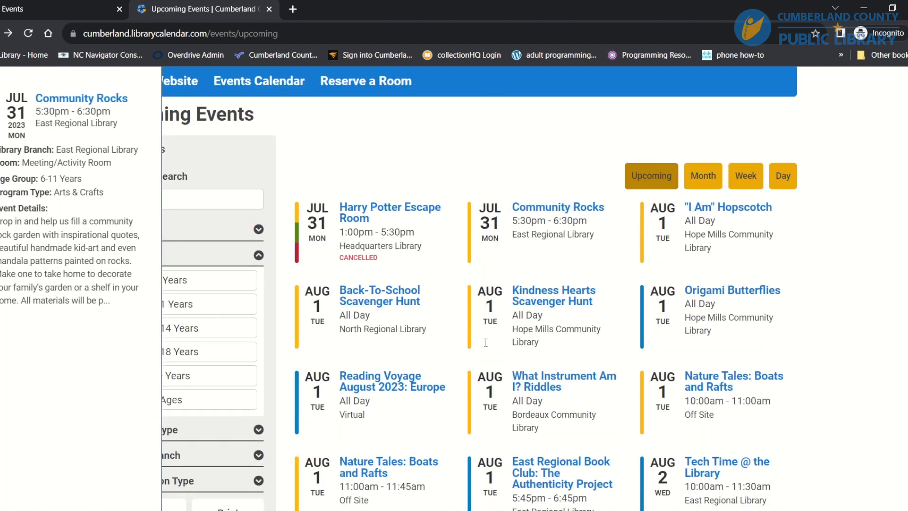
click(365, 80)
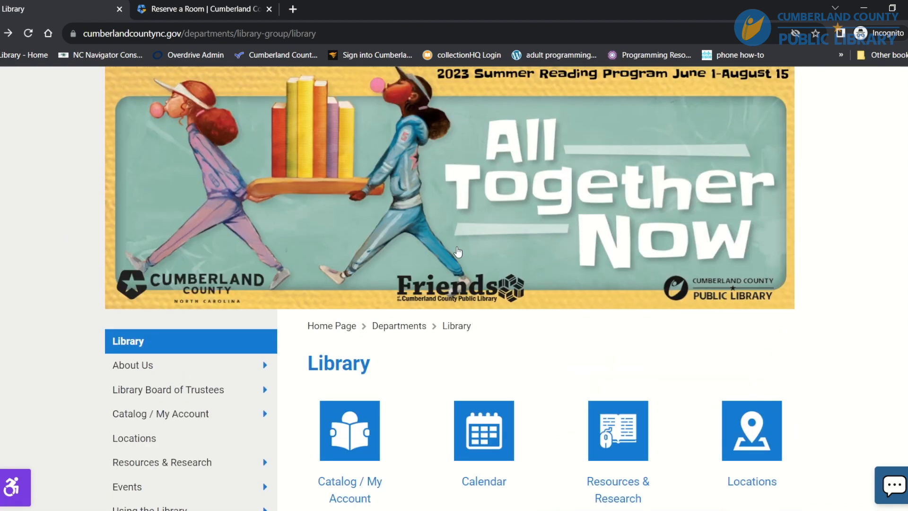
Agree to the Meeting Spaces guidelines under Using the Library and confirm leaving the county site for LibraryCalendar
scroll(down, 3)
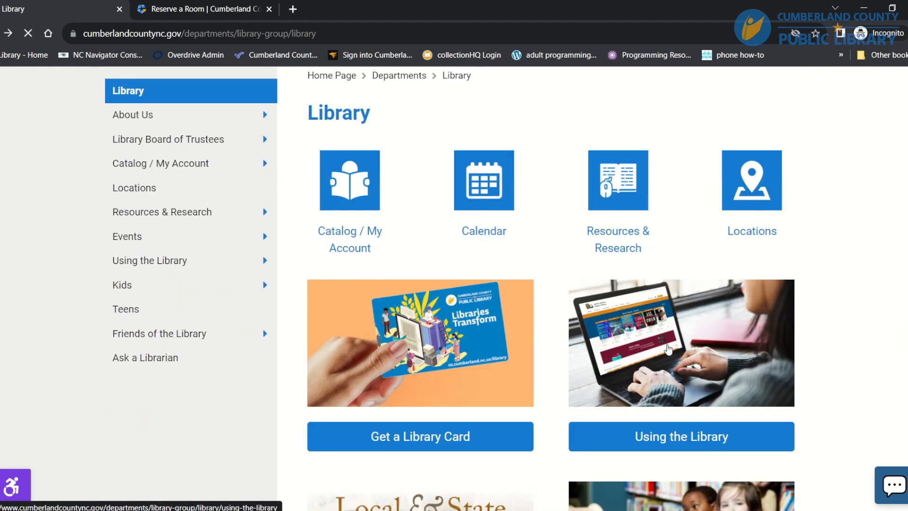
click(680, 436)
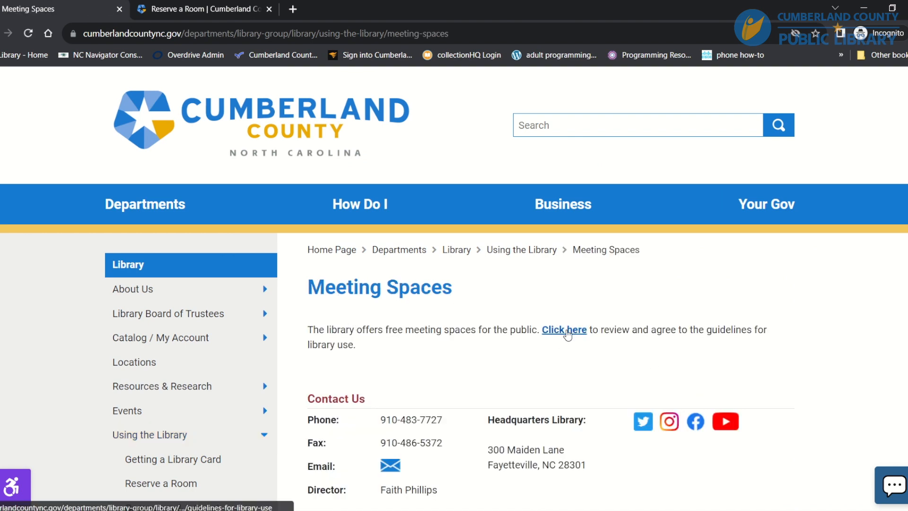
click(562, 329)
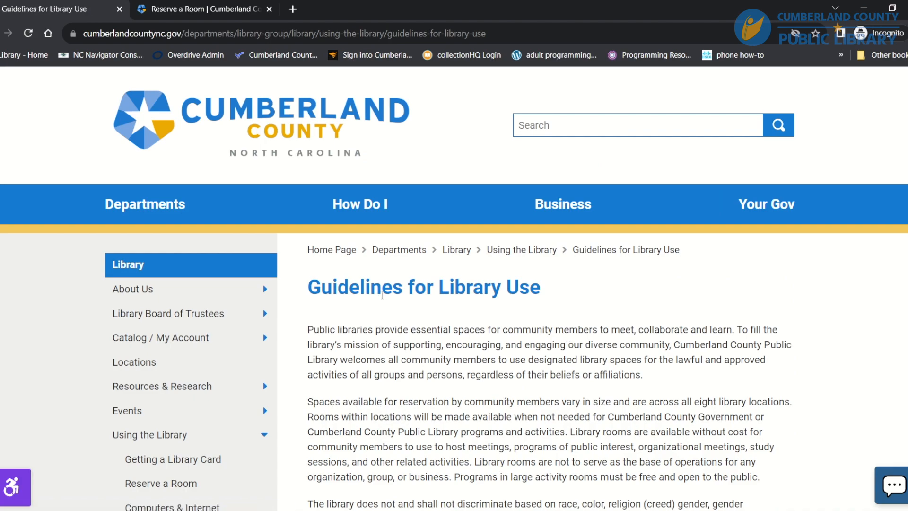
scroll(down, 3)
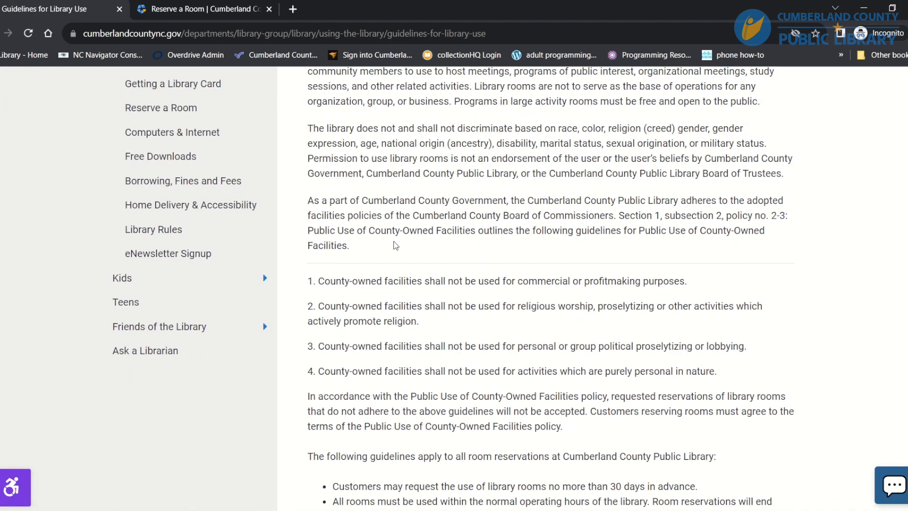
scroll(down, 3)
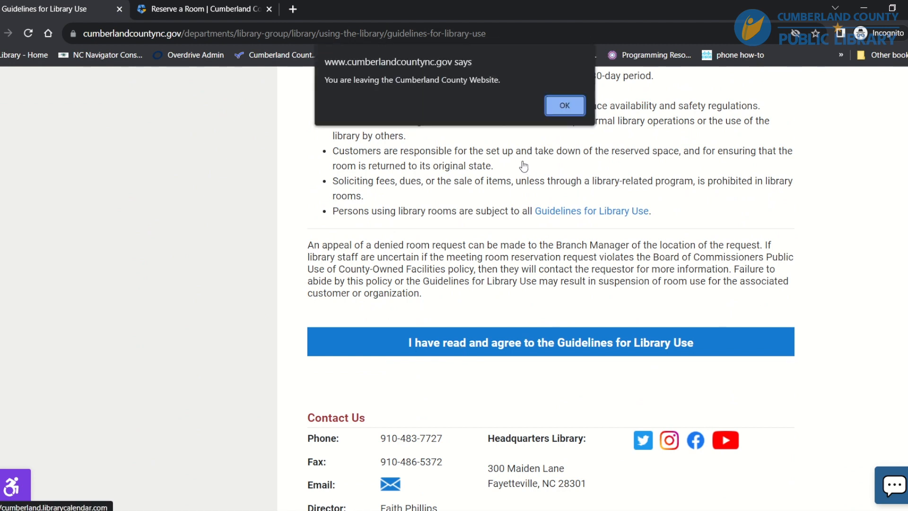
click(563, 105)
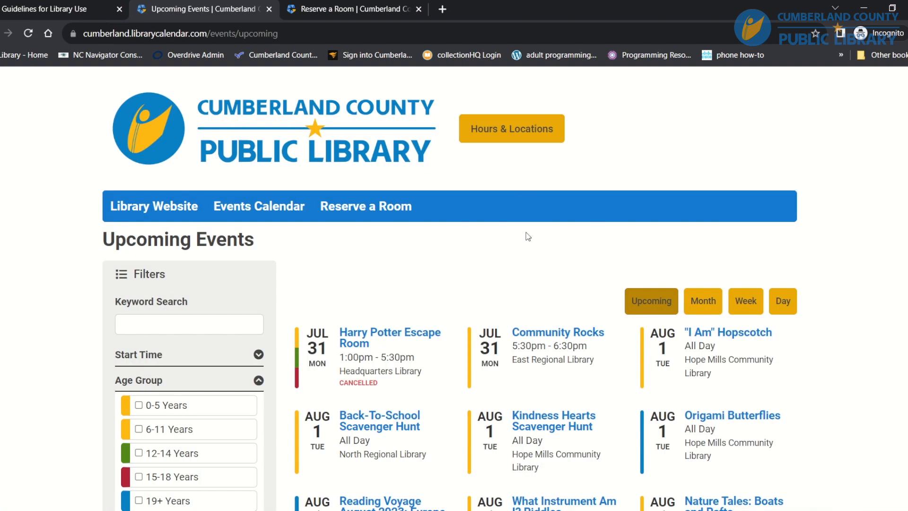
mouse_move(365, 206)
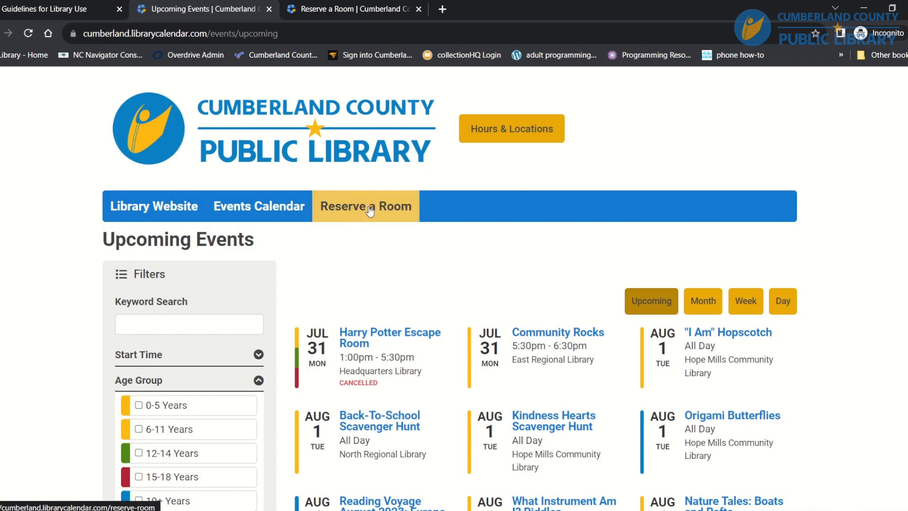
Go to Reserve a Room and read its guidelines down to the by-room / by-day choice
click(365, 206)
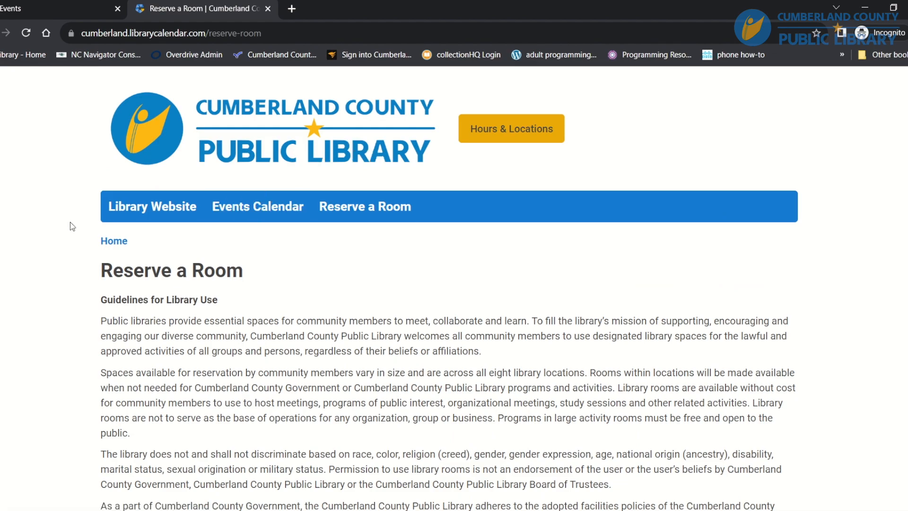
scroll(down, 3)
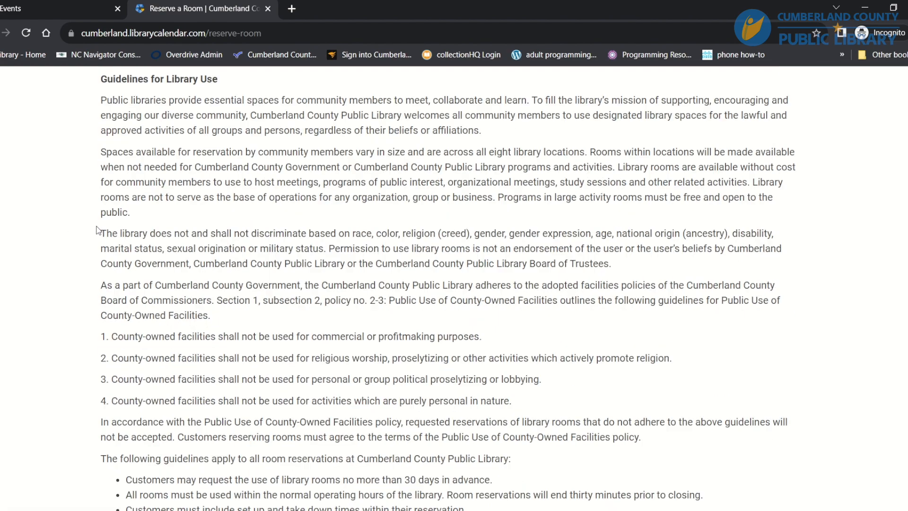
scroll(down, 3)
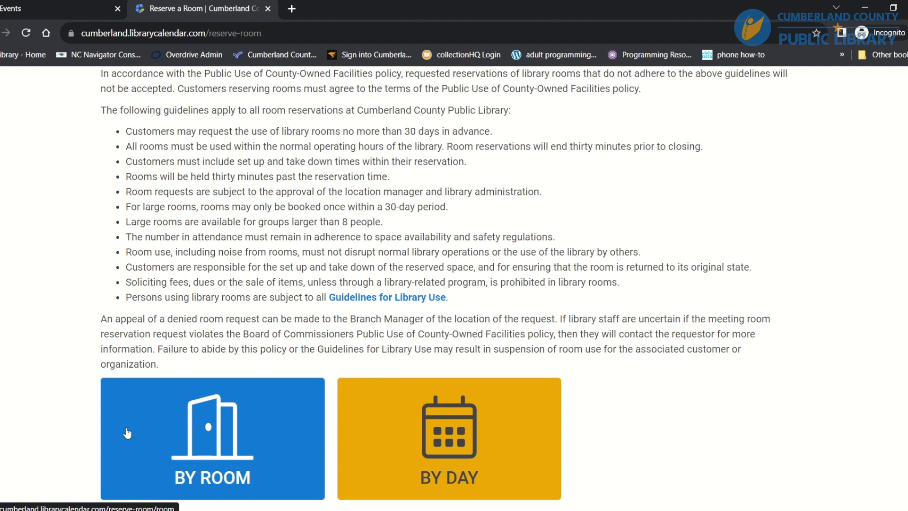
mouse_move(517, 439)
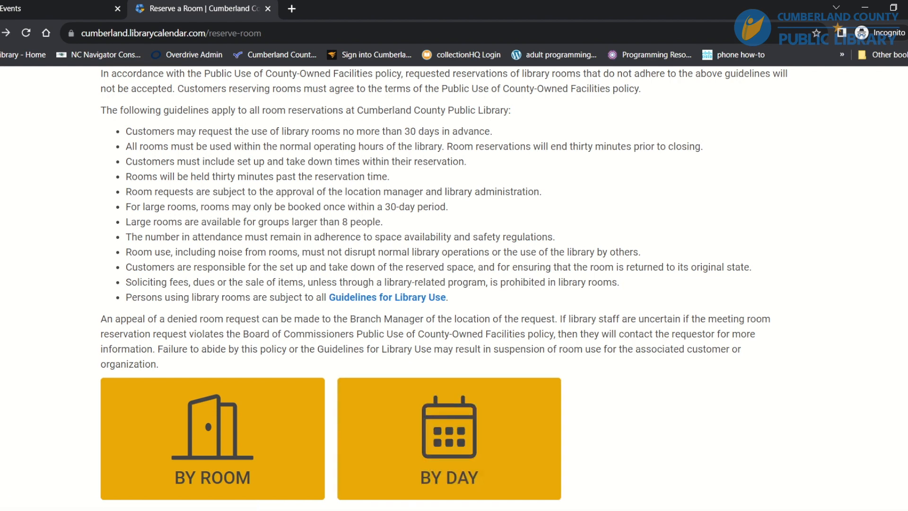
mouse_move(172, 451)
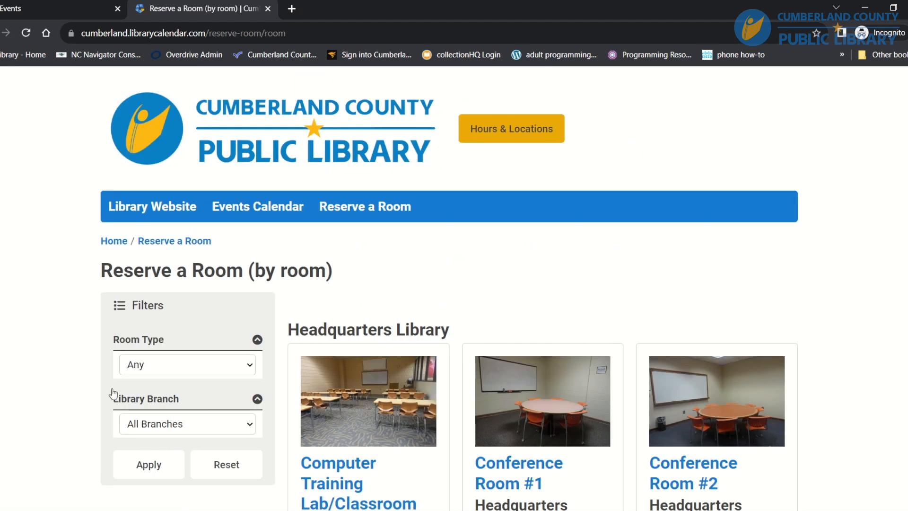
Browse the room list down to Bordeaux Community Library and view its Meeting/Activity Room details
scroll(down, 3)
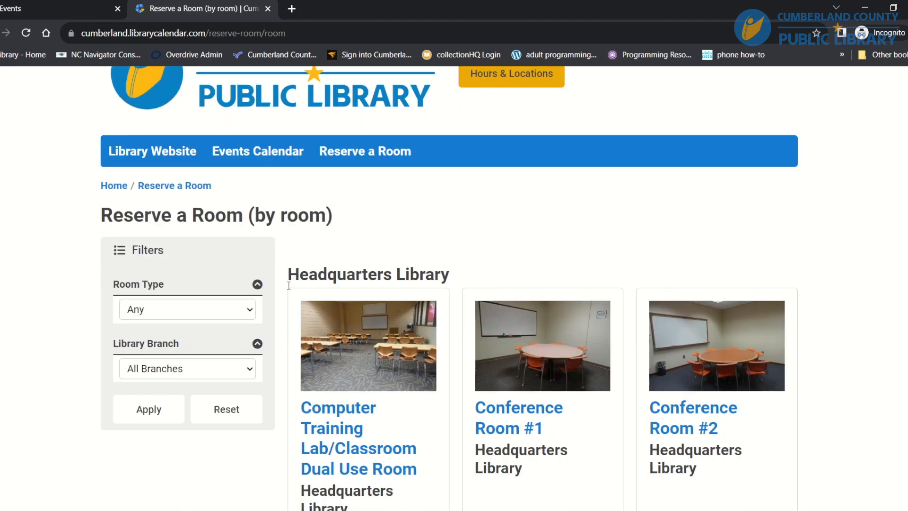
scroll(down, 3)
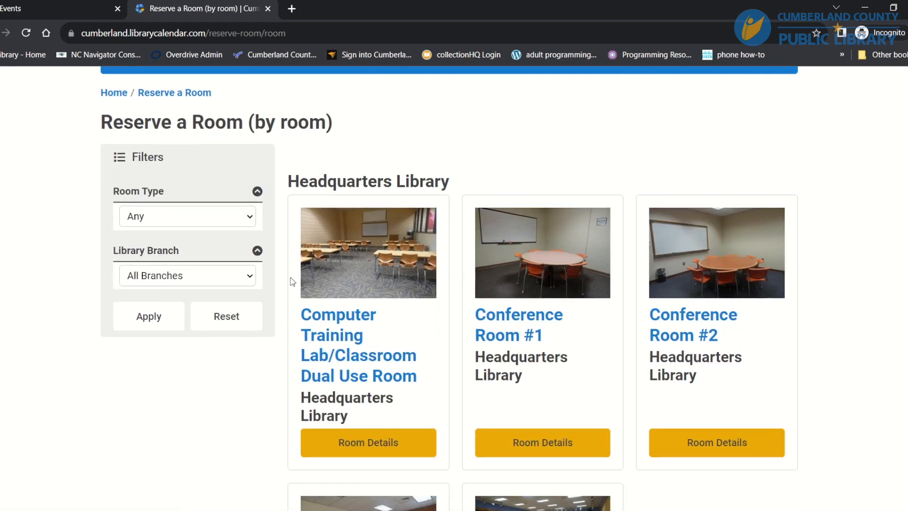
scroll(down, 3)
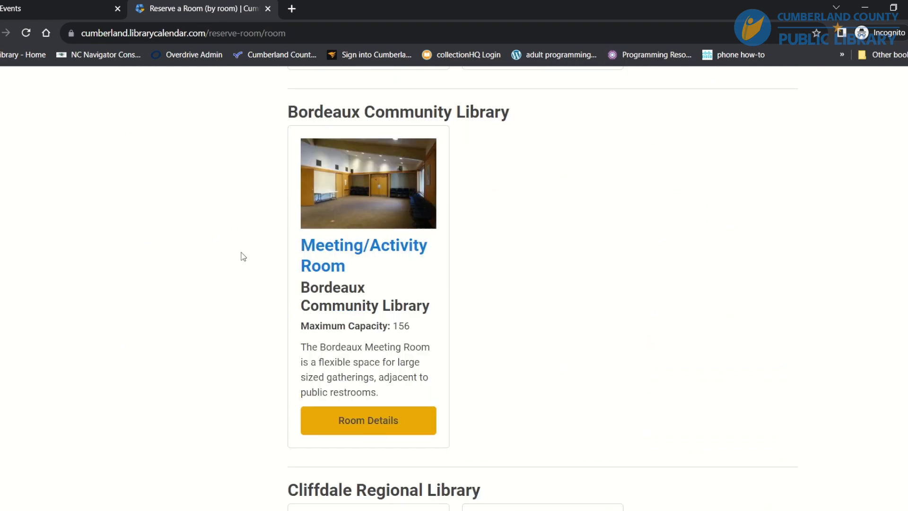
scroll(down, 3)
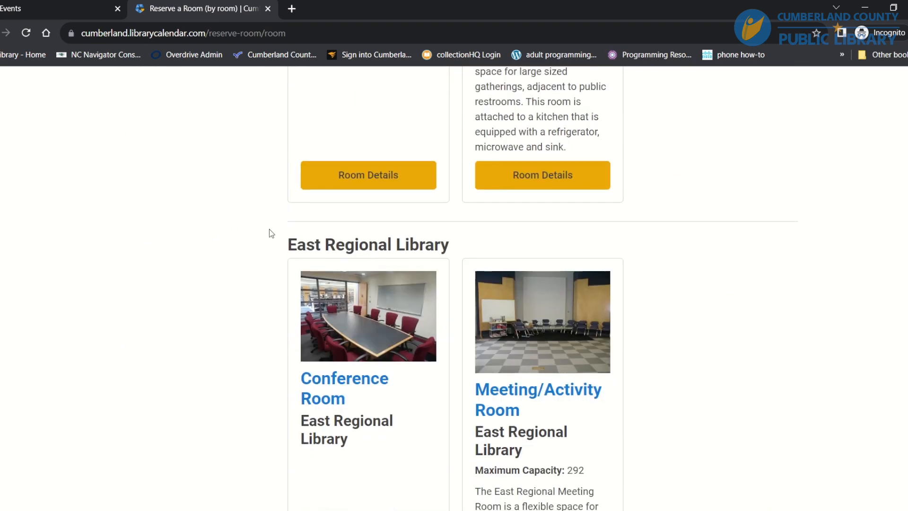
scroll(down, 3)
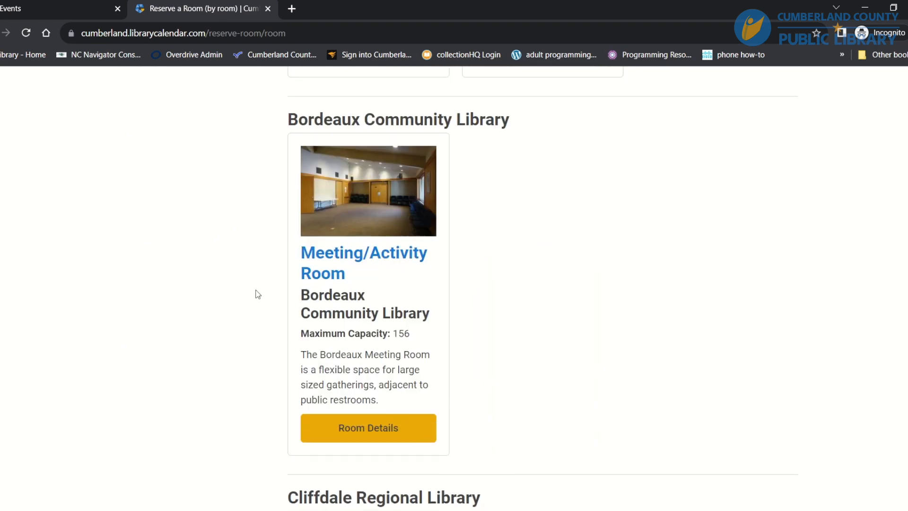
click(368, 427)
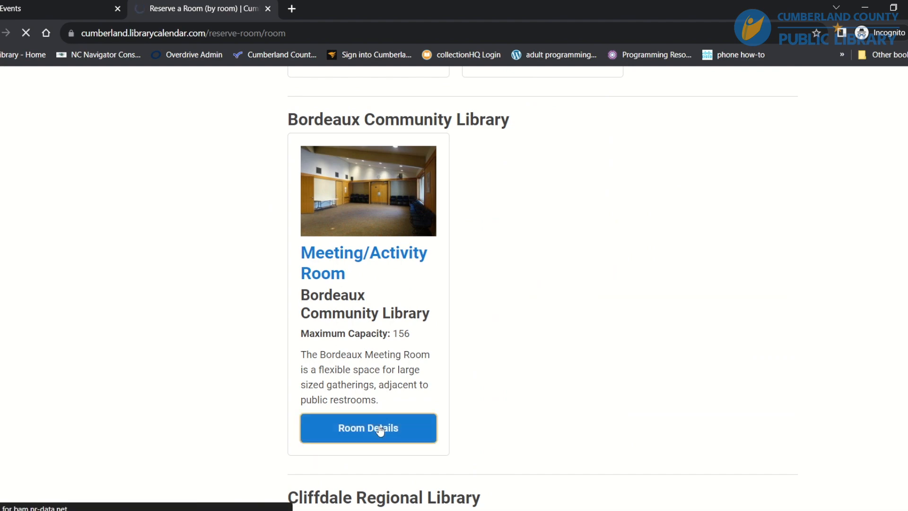
click(368, 428)
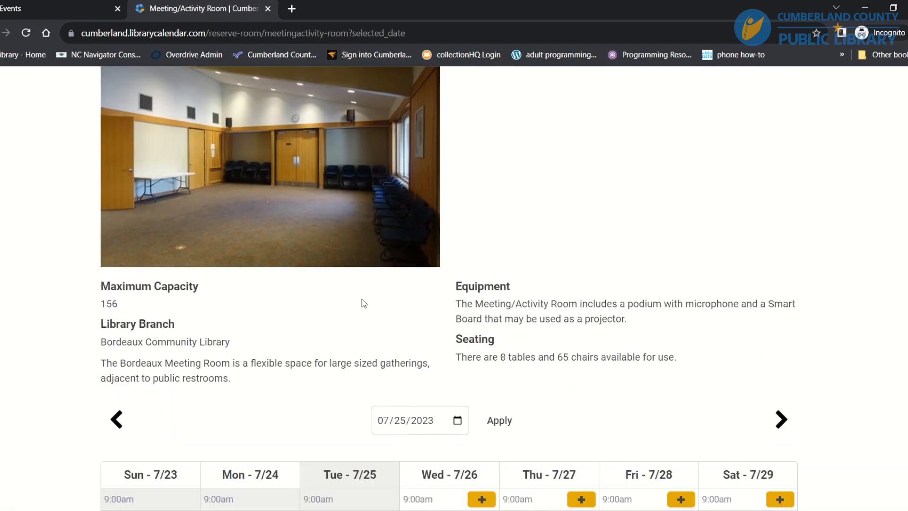
scroll(down, 3)
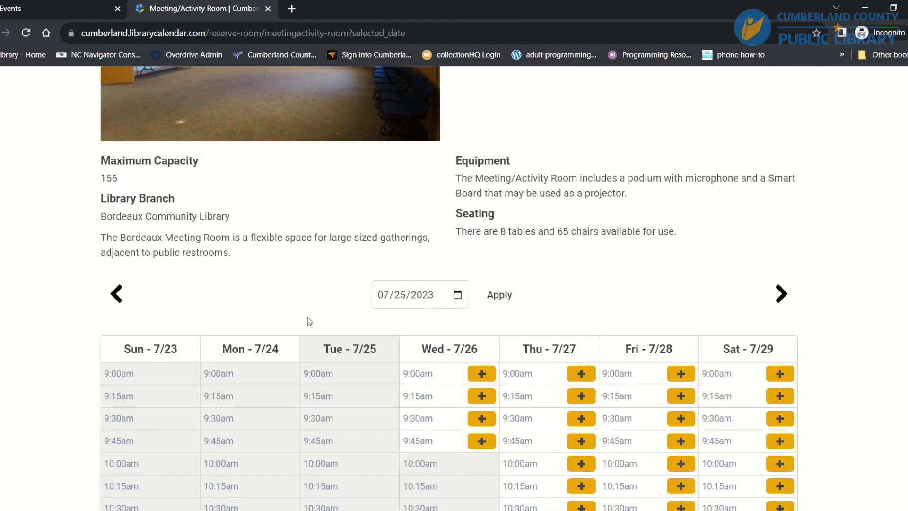
scroll(down, 3)
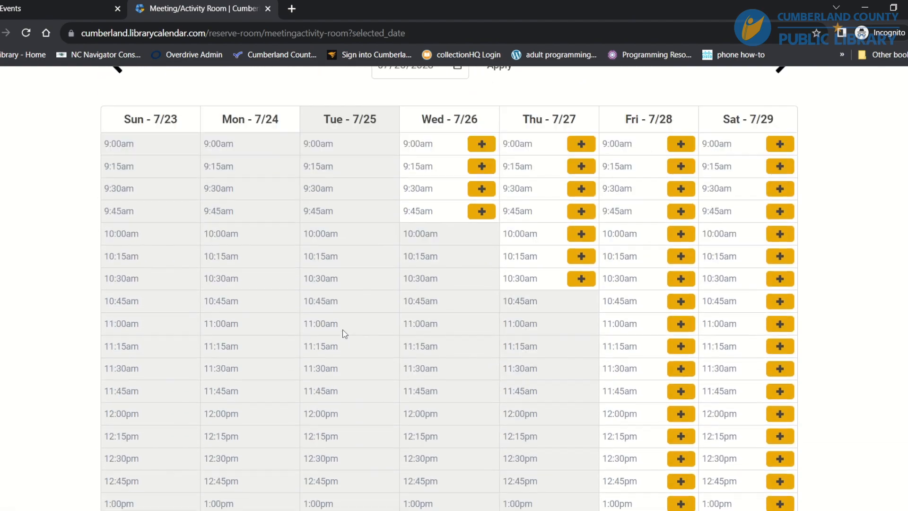
scroll(down, 3)
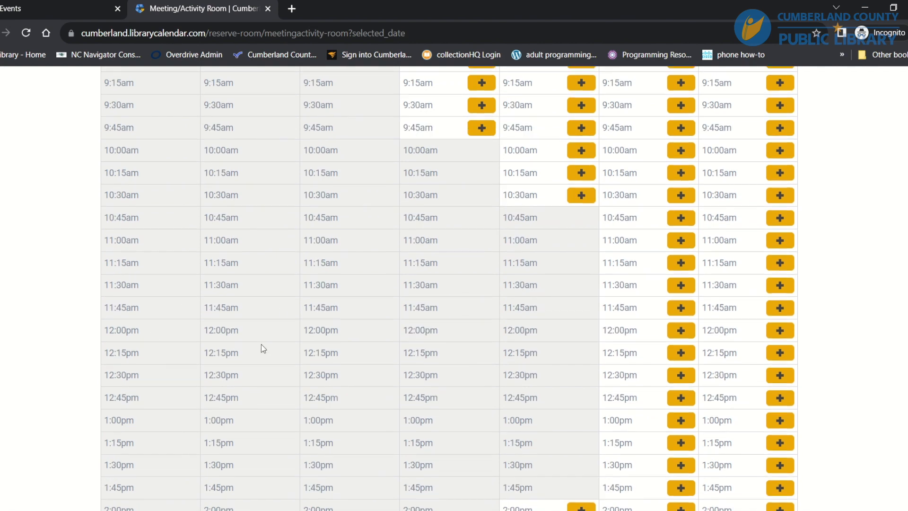
scroll(up, 3)
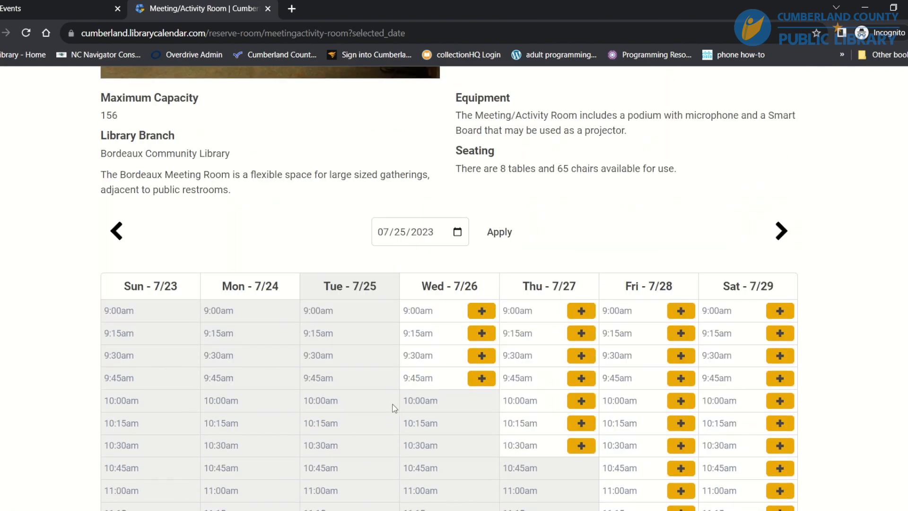
scroll(down, 3)
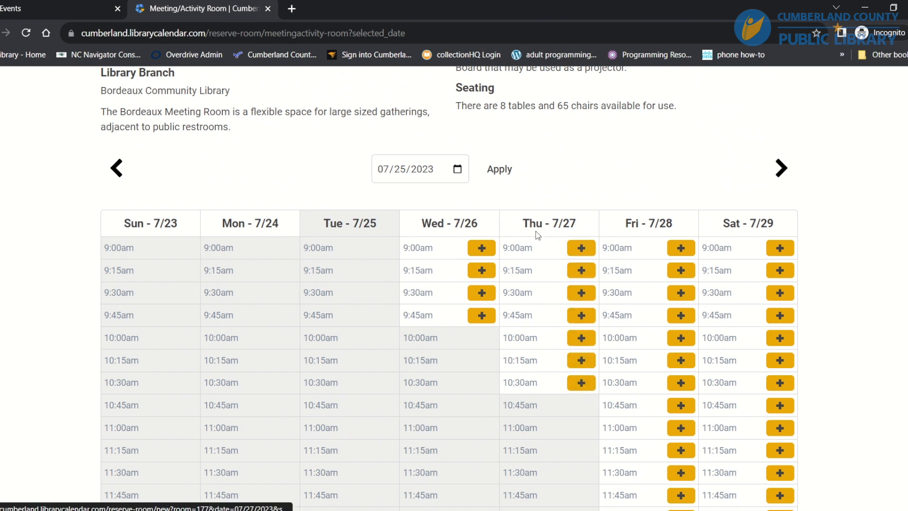
mouse_move(450, 170)
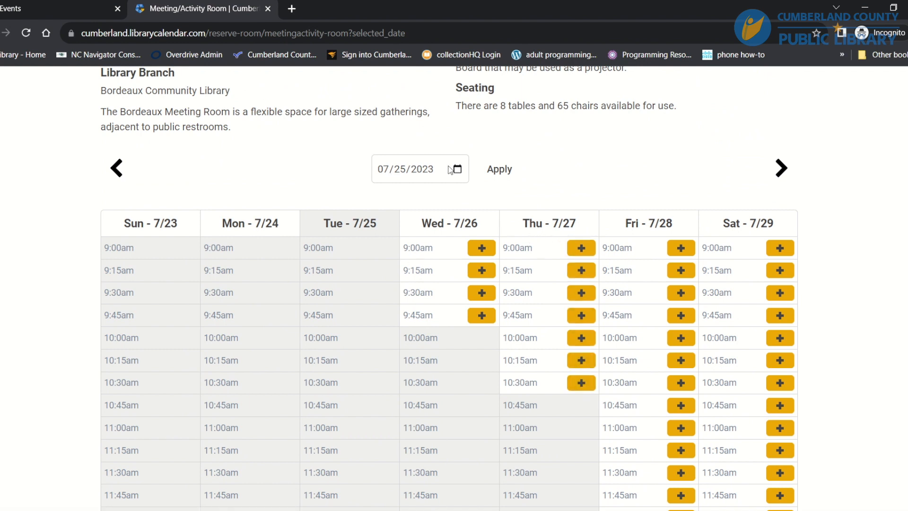
Show the Bordeaux room's availability for the week of August 14, 2023
click(458, 168)
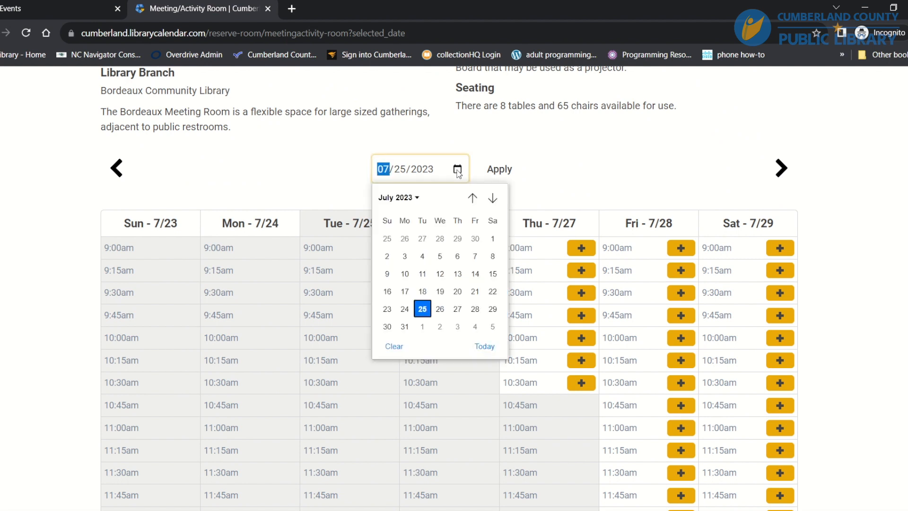
click(493, 198)
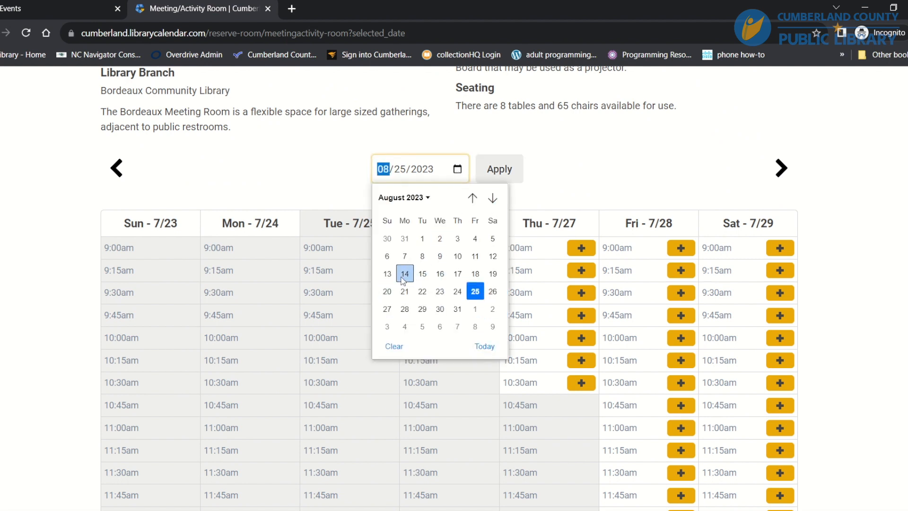
click(404, 273)
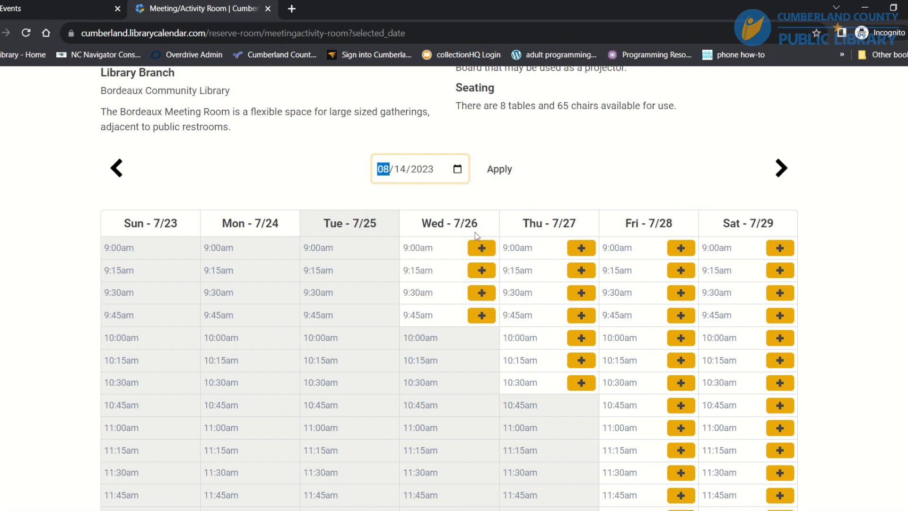
click(498, 169)
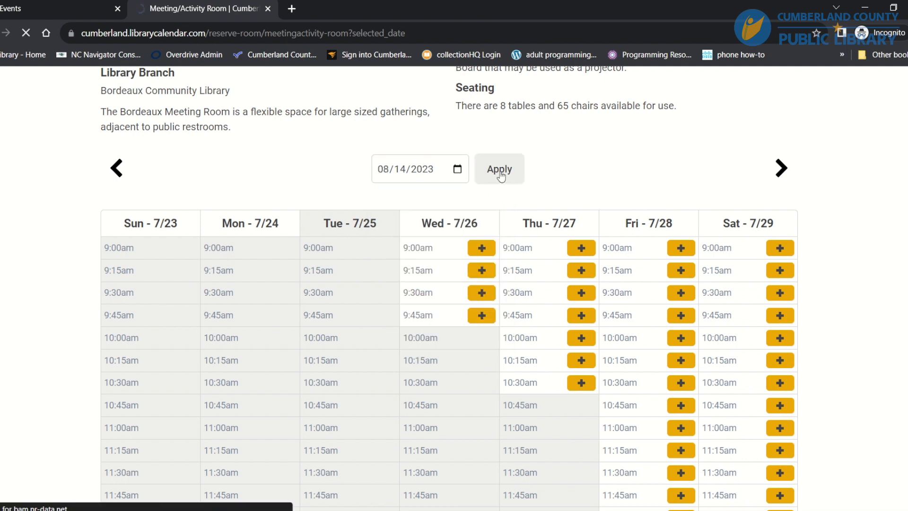
click(499, 169)
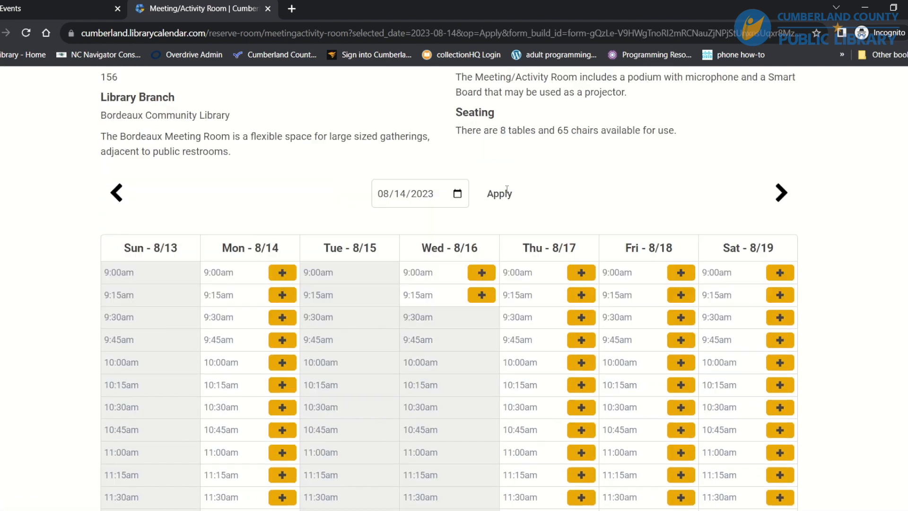
Start a reservation for the Monday 8/14 10:00 AM slot
scroll(down, 3)
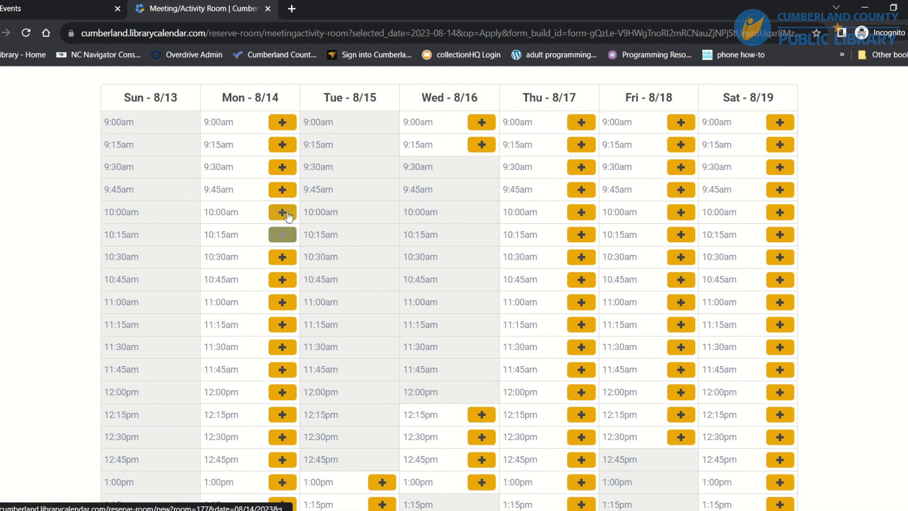
click(282, 212)
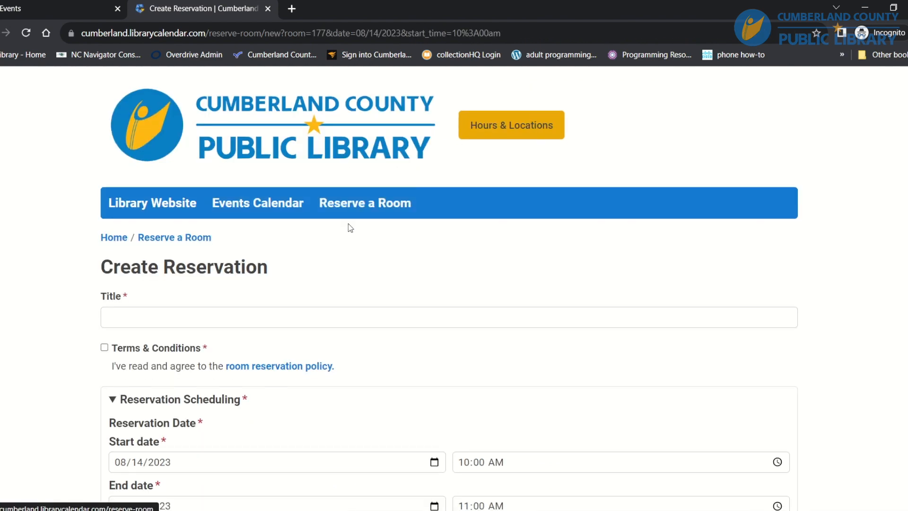
Title the reservation 'Book club' and tick the Terms & Conditions box
scroll(down, 3)
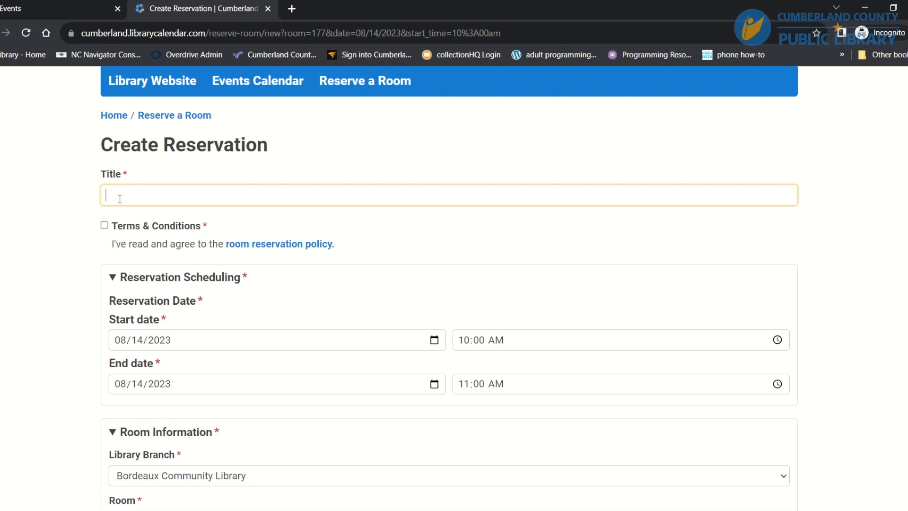
text(Book c)
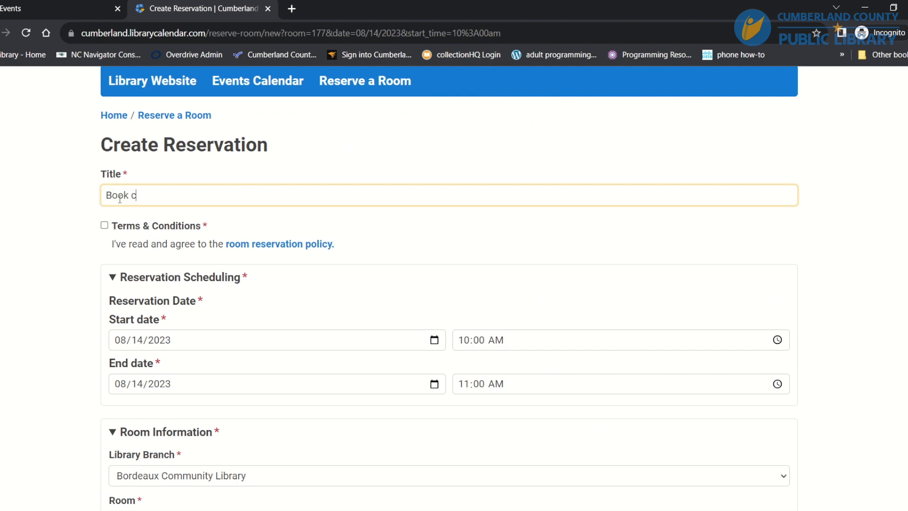
text(lub)
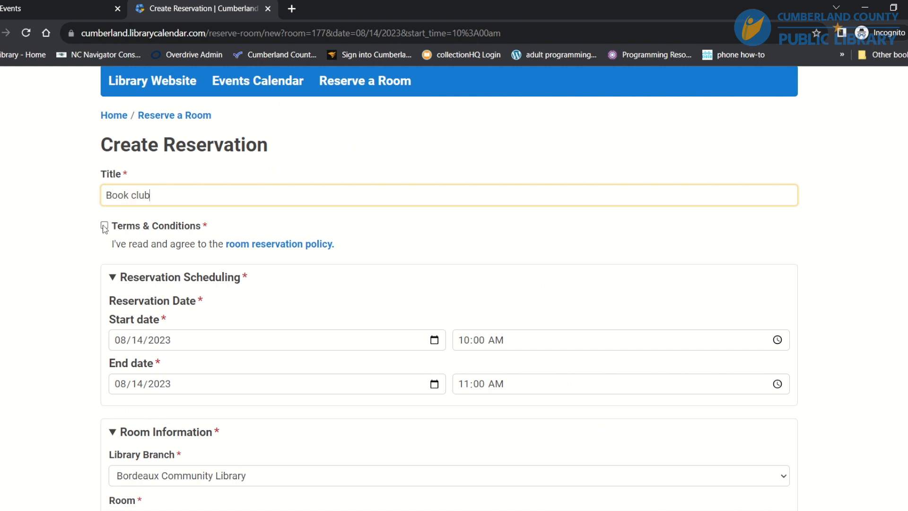
click(104, 225)
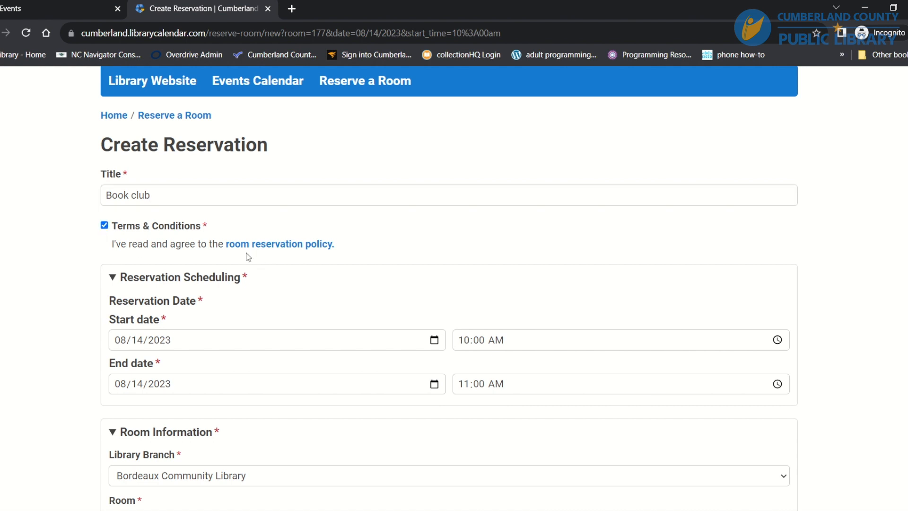
mouse_move(228, 256)
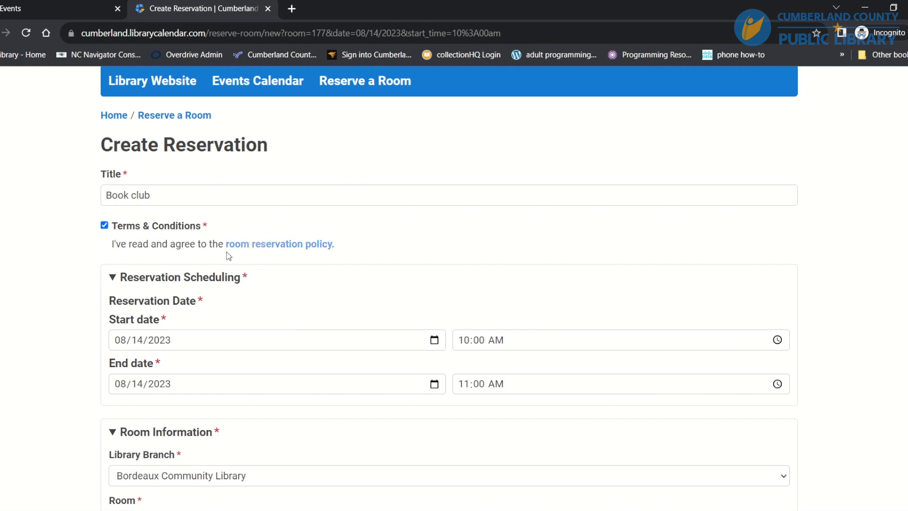
mouse_move(266, 246)
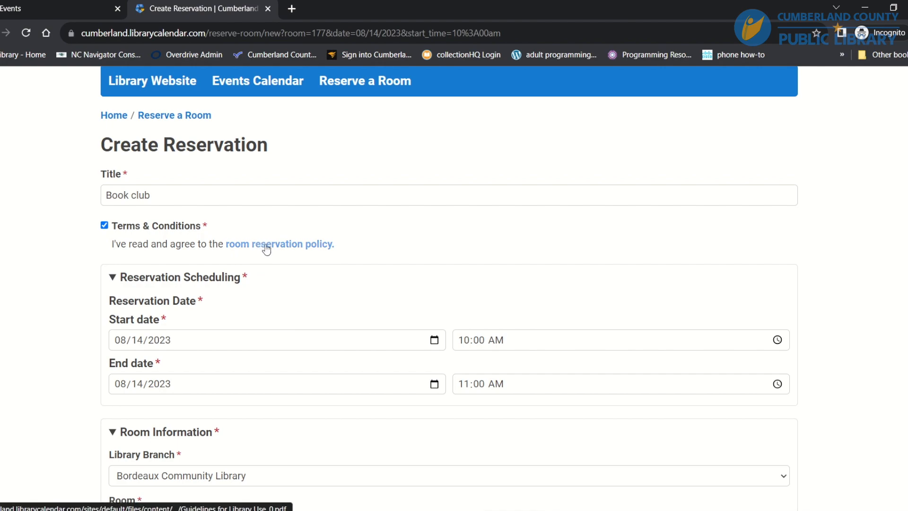
Review the room reservation policy PDF and close it to return to the form
click(278, 244)
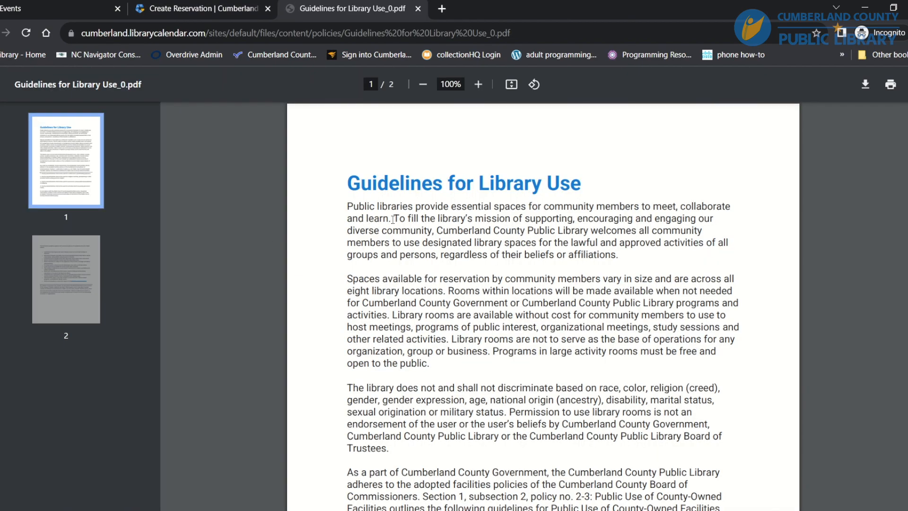
scroll(down, 3)
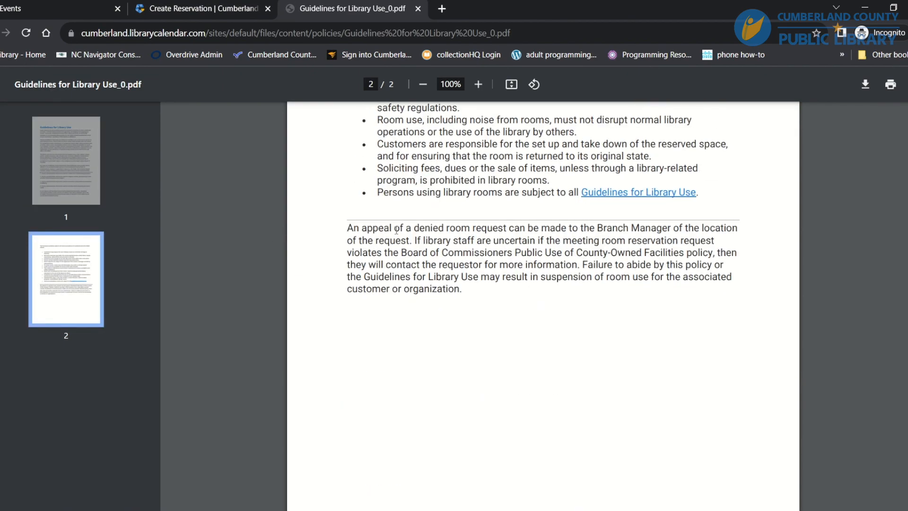
scroll(up, 3)
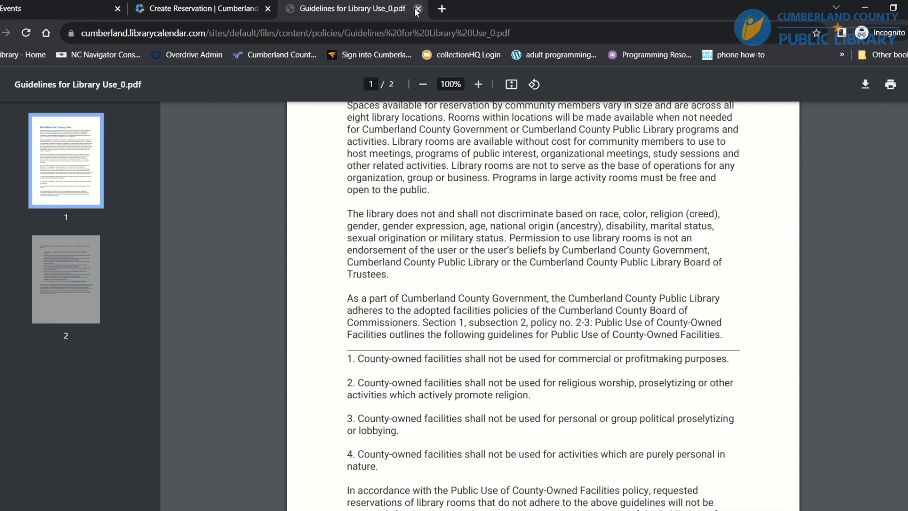
click(417, 10)
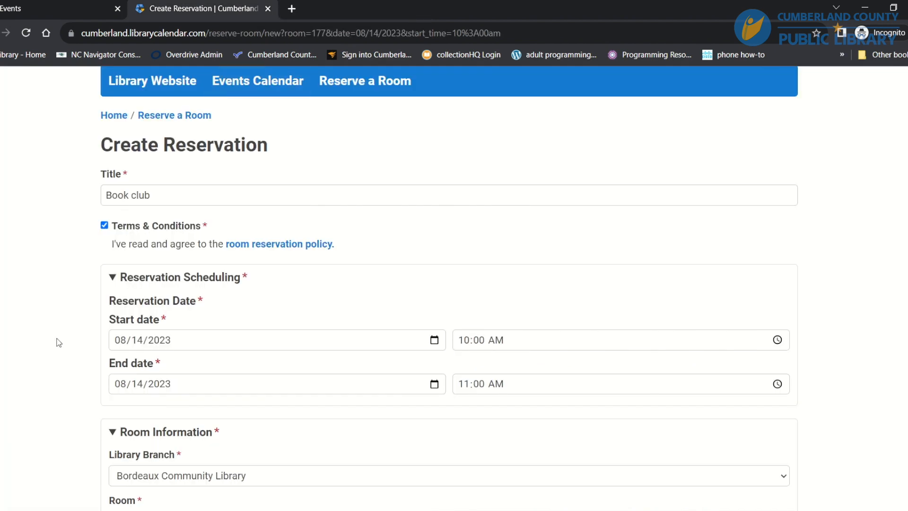
Fill in an attendance of 5 and read down the rest of the reservation form
scroll(down, 3)
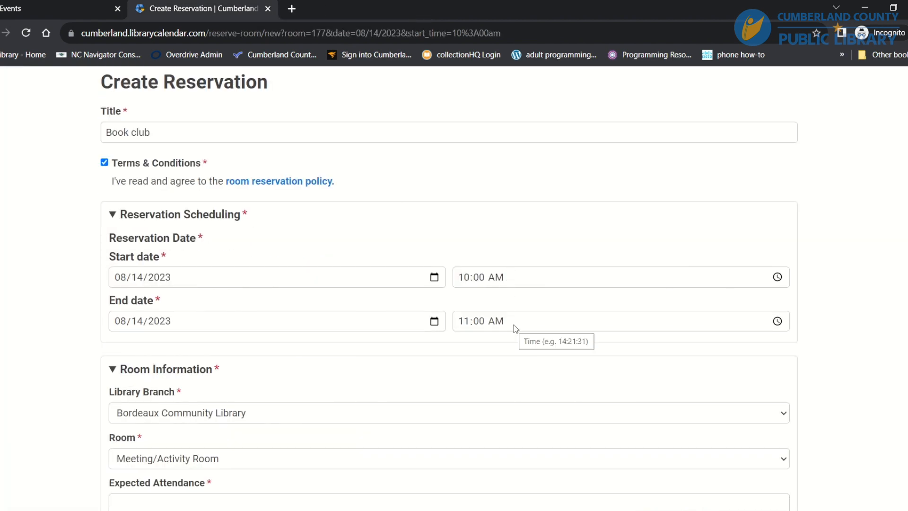
scroll(down, 3)
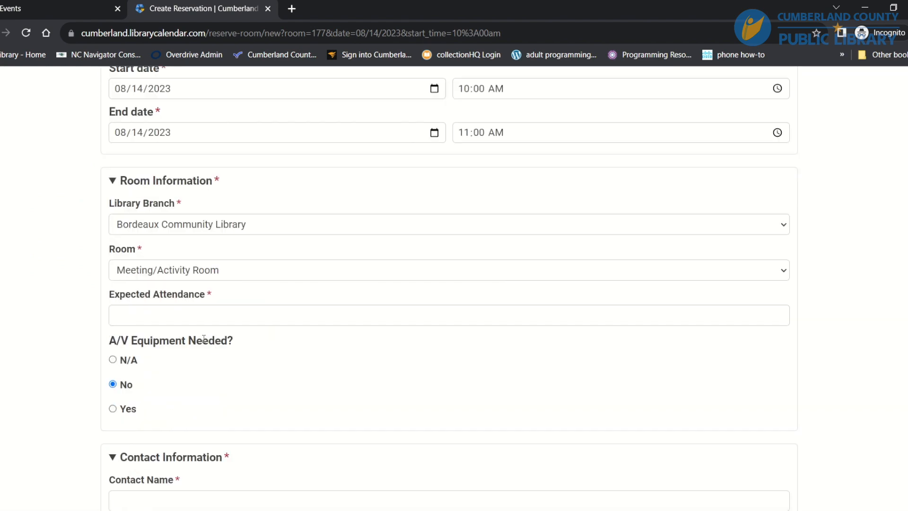
text(5)
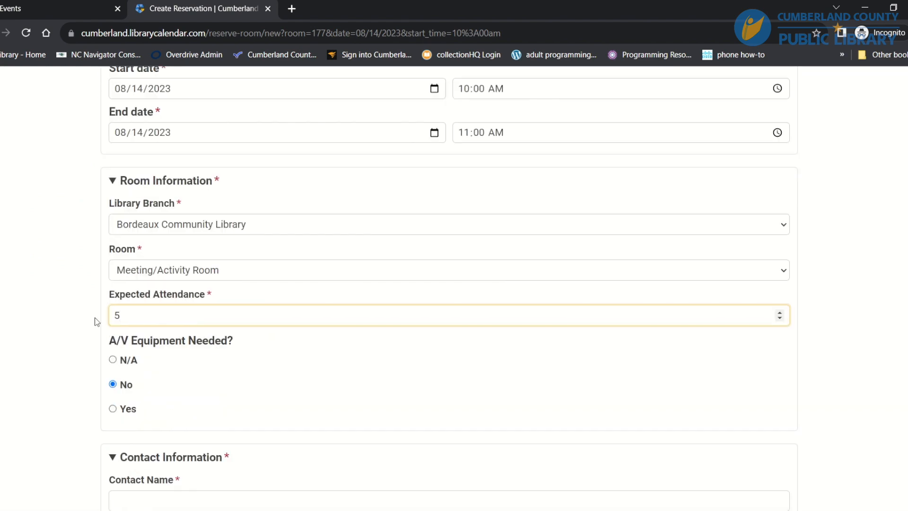
scroll(down, 3)
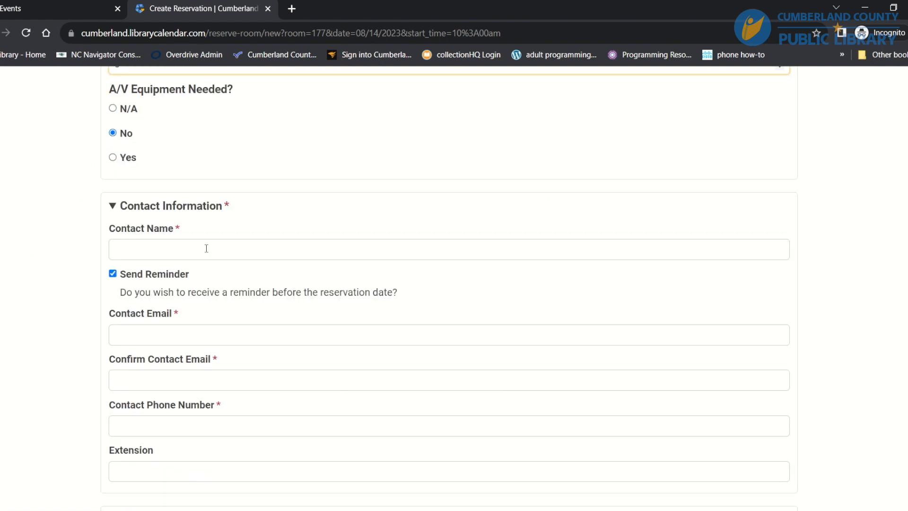
scroll(down, 3)
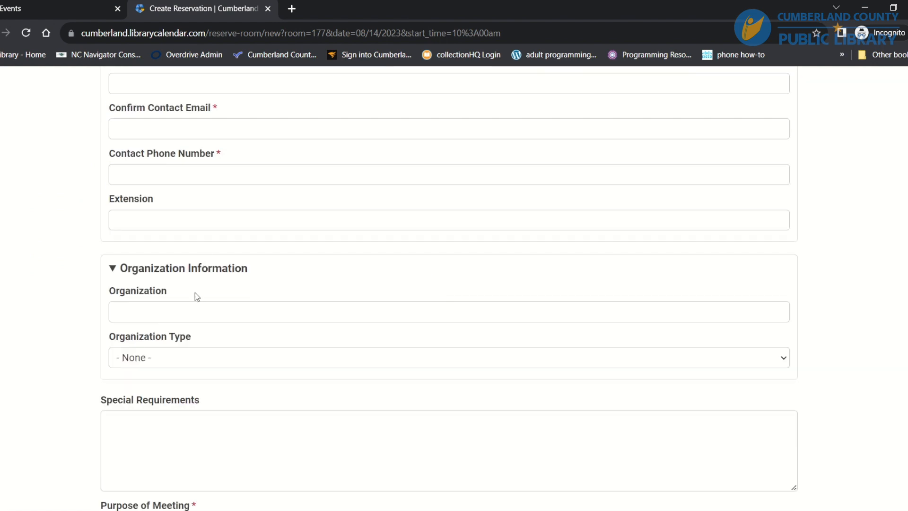
scroll(down, 3)
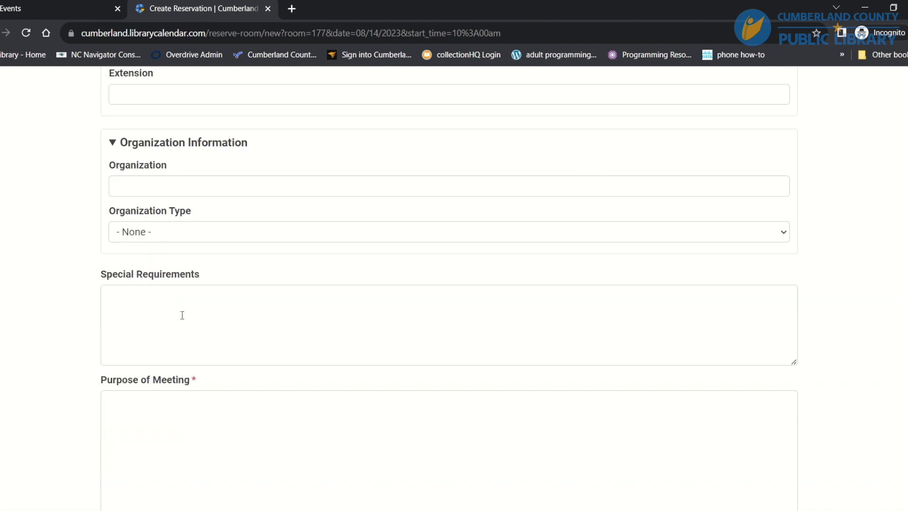
scroll(down, 3)
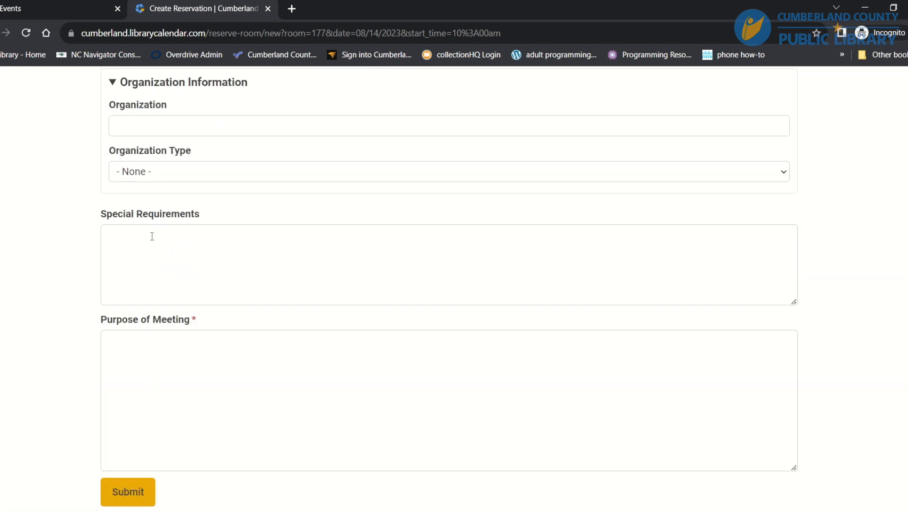
mouse_move(98, 428)
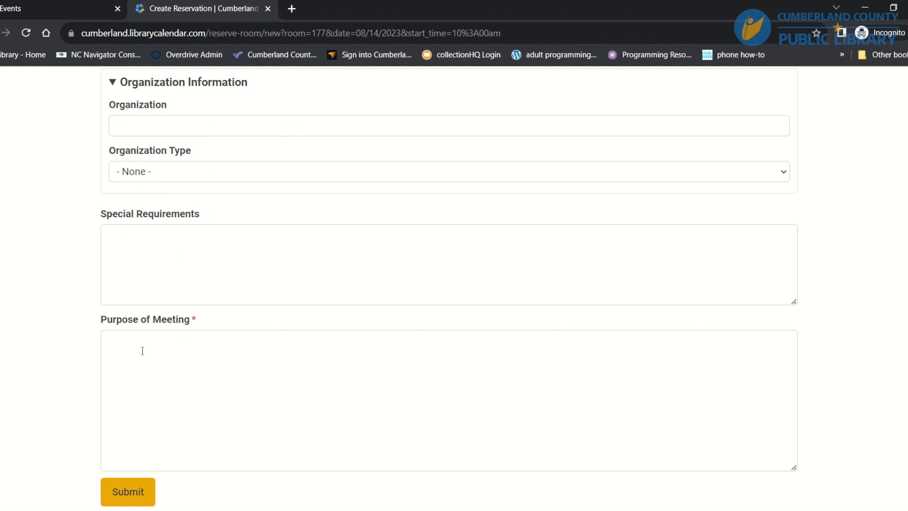
Enter the purpose 'My group is meeting for a book club'
click(127, 492)
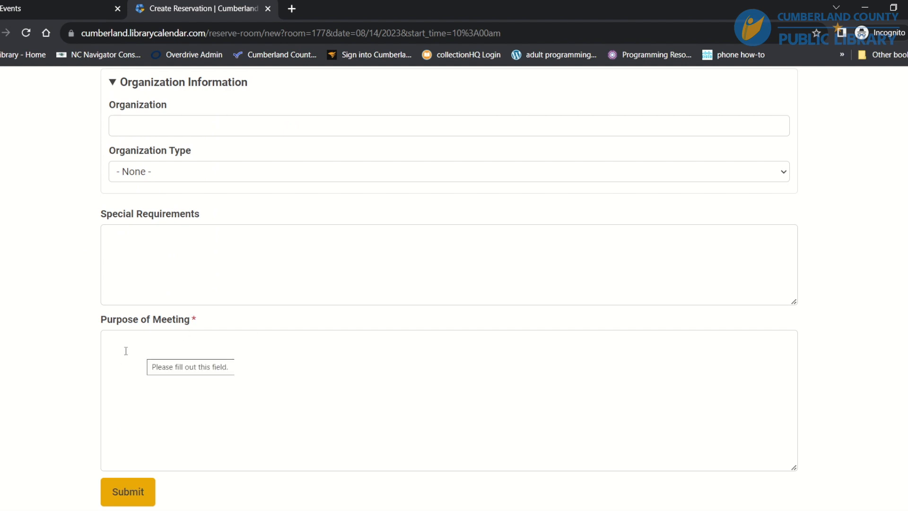
click(405, 399)
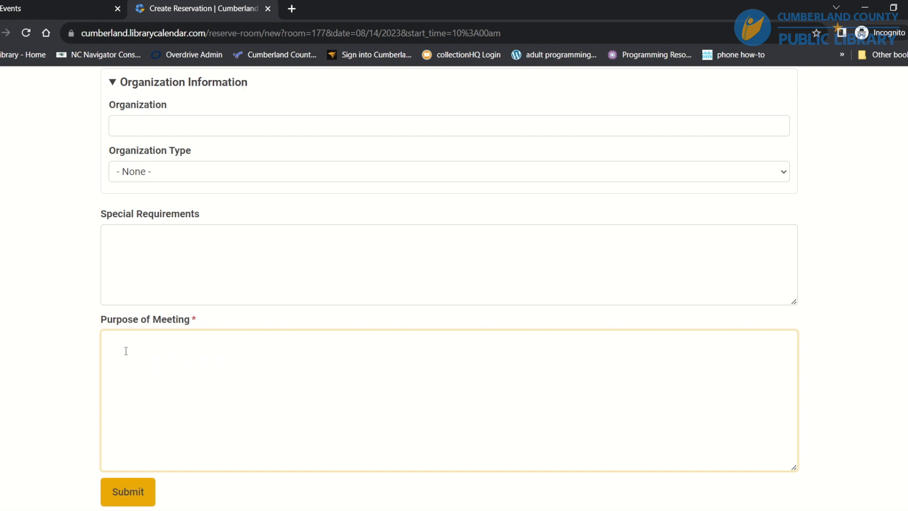
text(My group is)
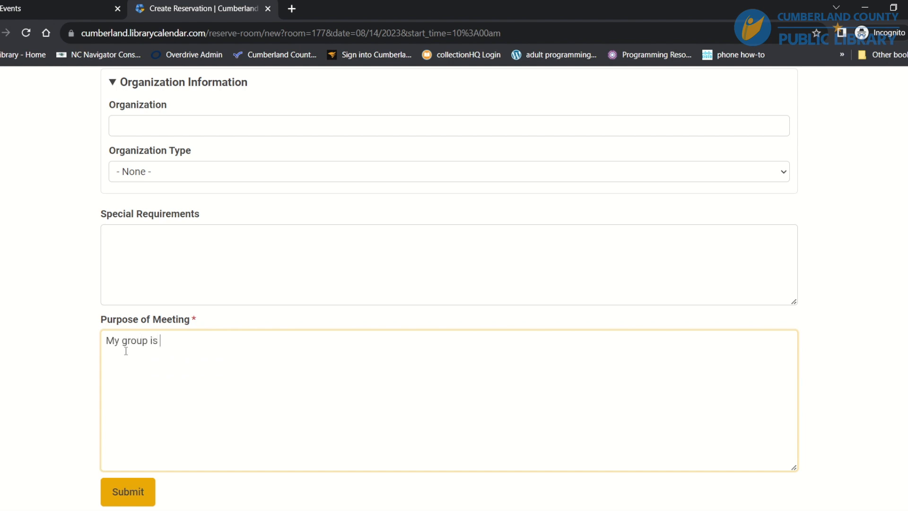
text(meeting for a bo)
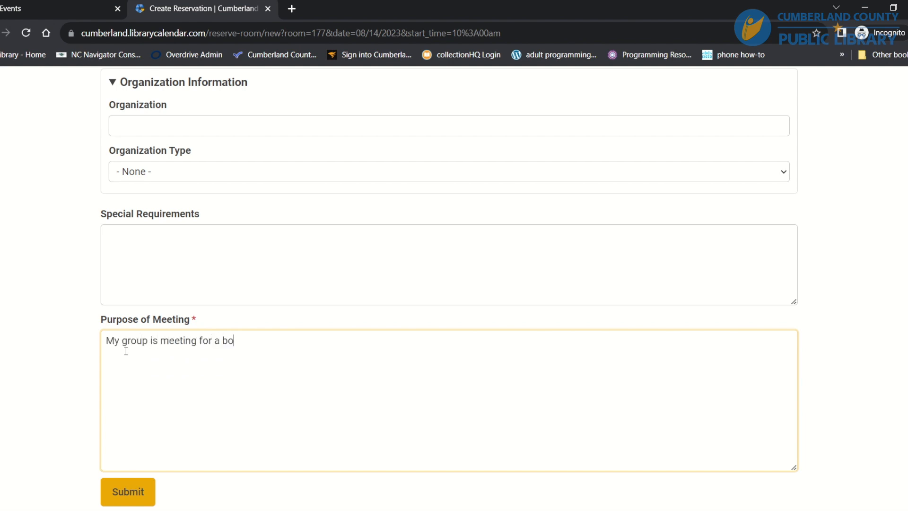
text(ok club)
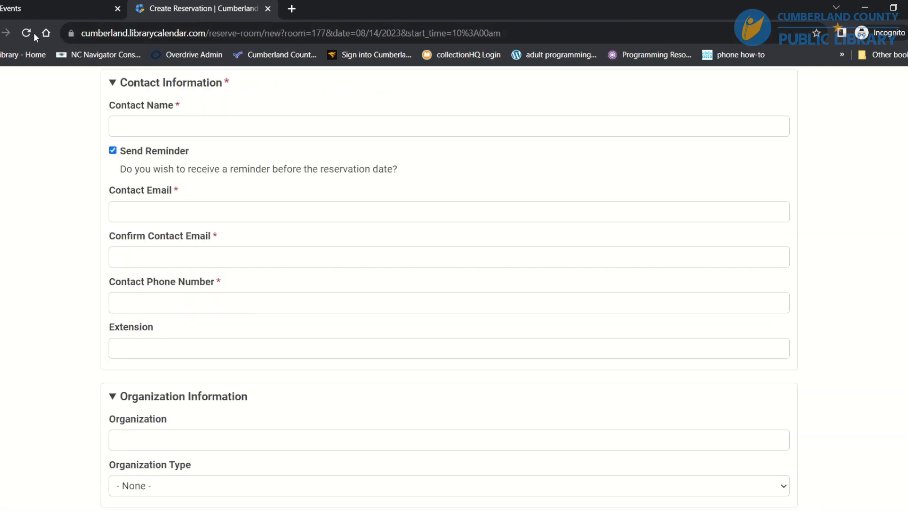
Leave the form for Reserve a Room and choose to find a room by day/time
scroll(up, 3)
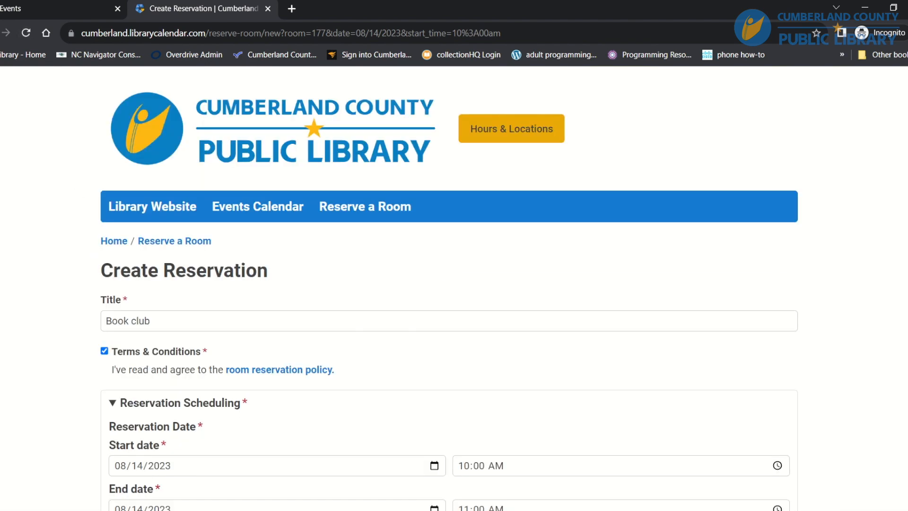
click(26, 33)
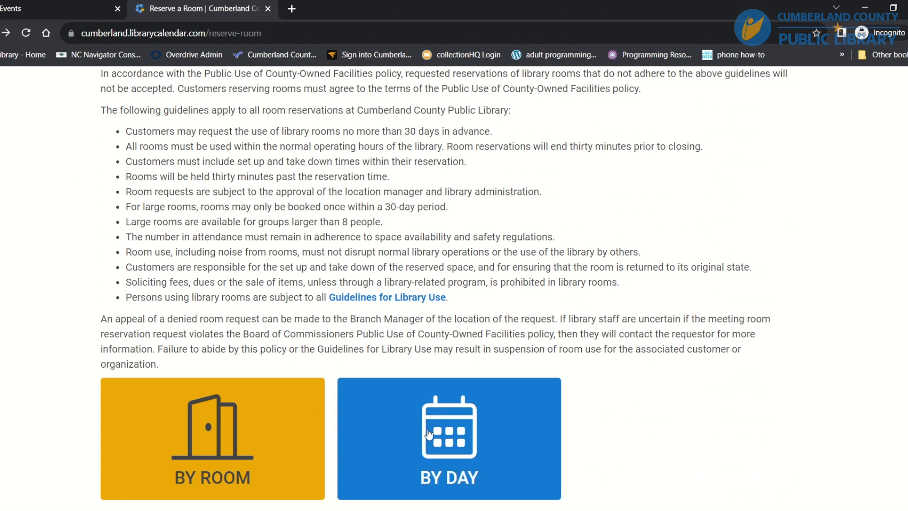
click(448, 438)
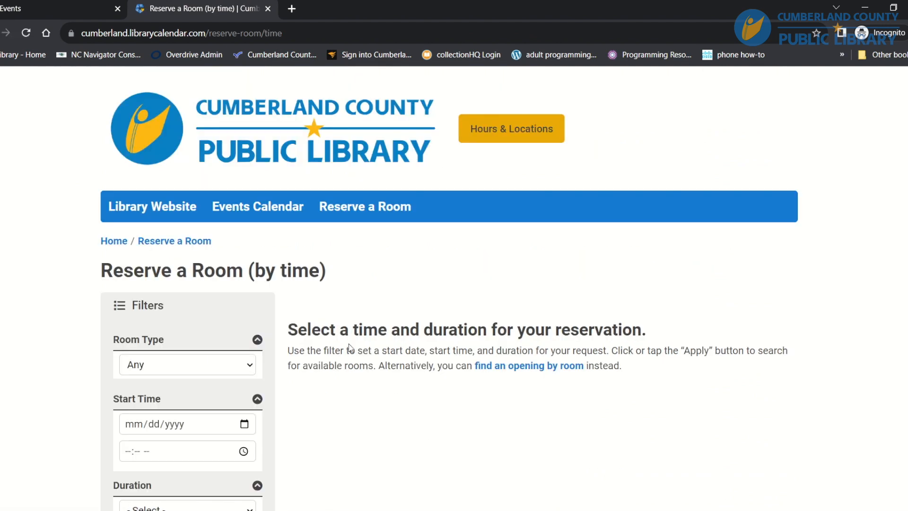
Limit the by-time search to Conference Rooms starting 08/14/2023 at 10:00 AM
scroll(down, 3)
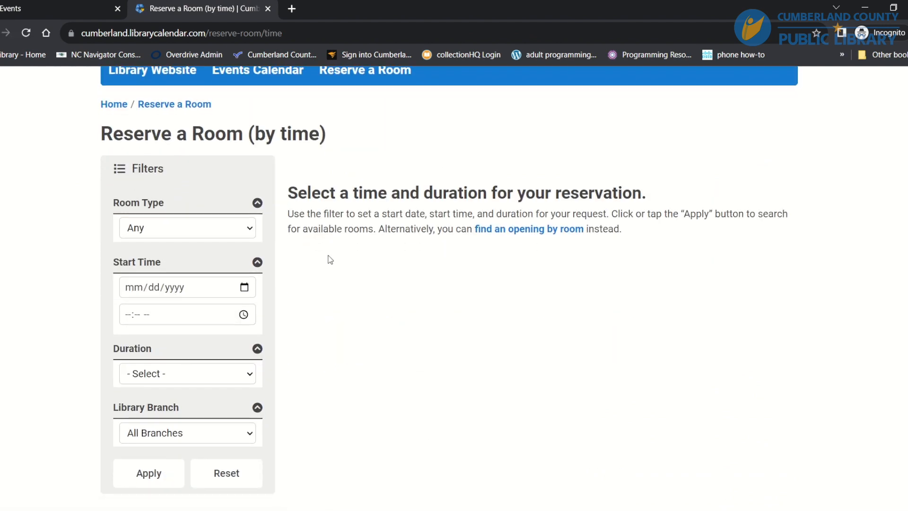
click(186, 228)
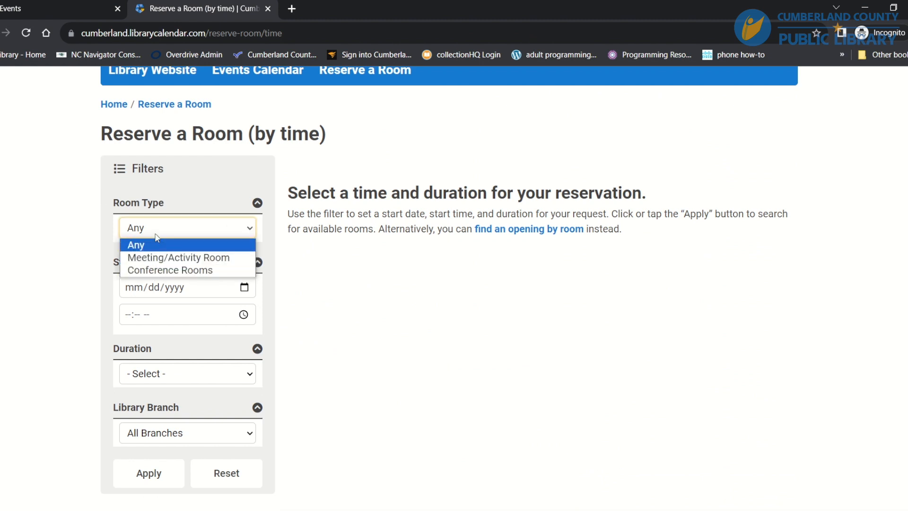
mouse_move(170, 271)
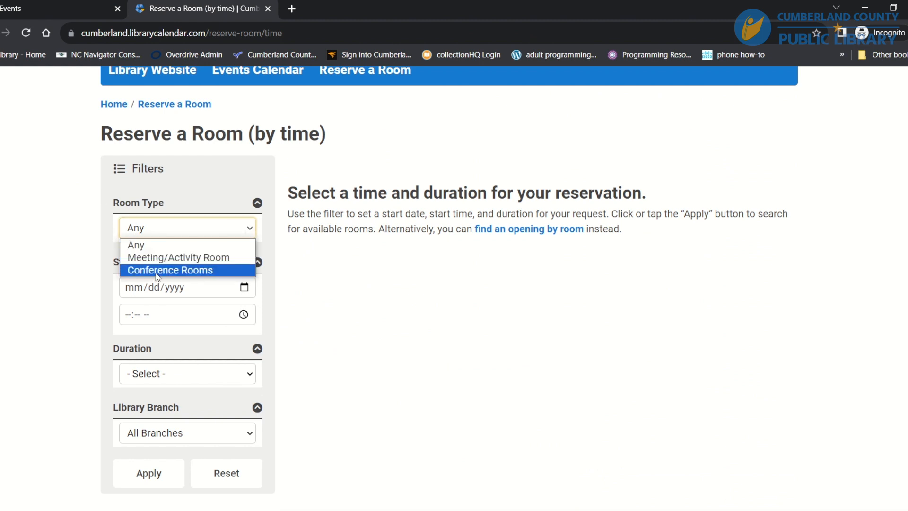
click(169, 269)
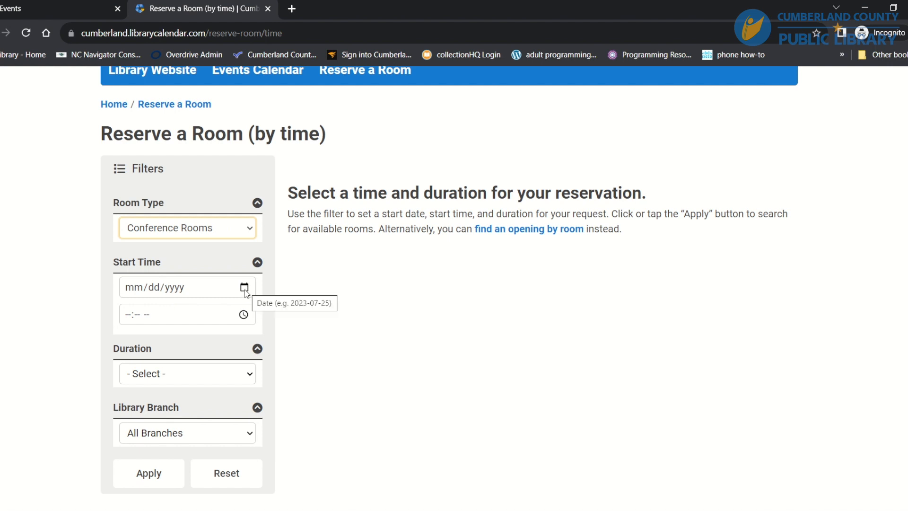
mouse_move(357, 287)
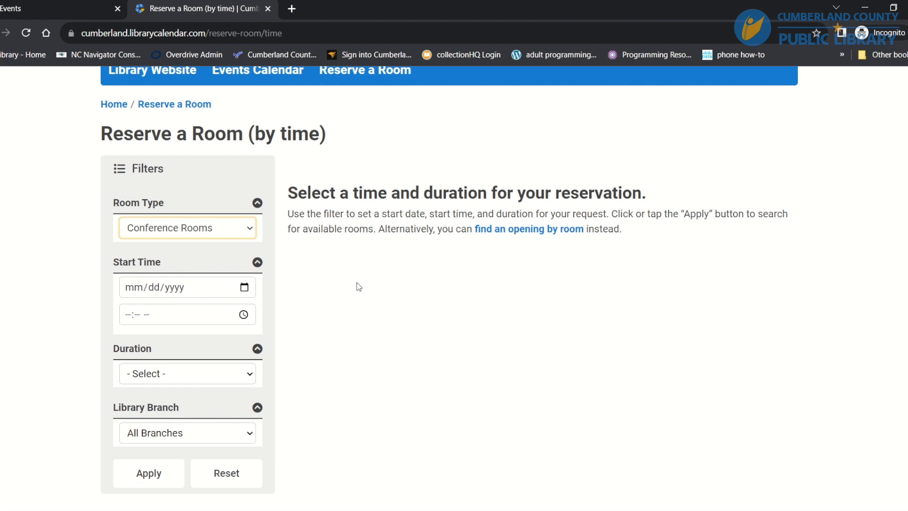
mouse_move(257, 289)
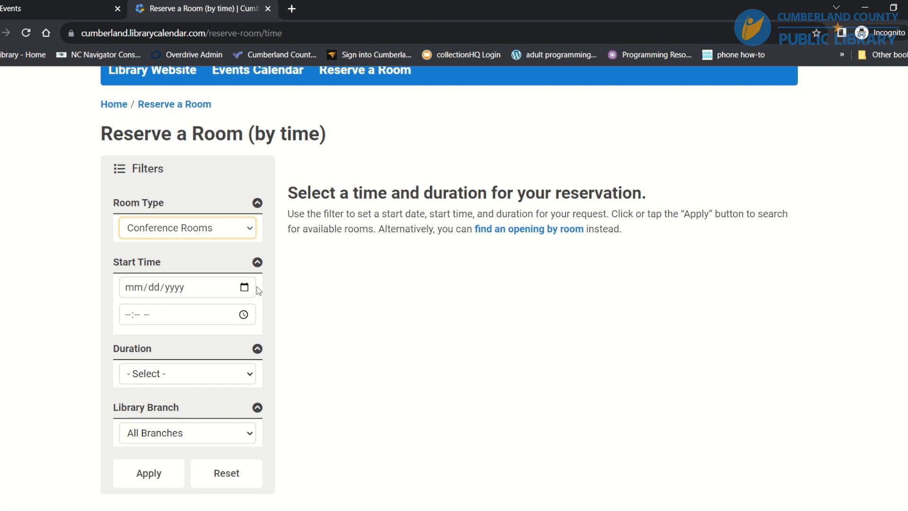
click(187, 288)
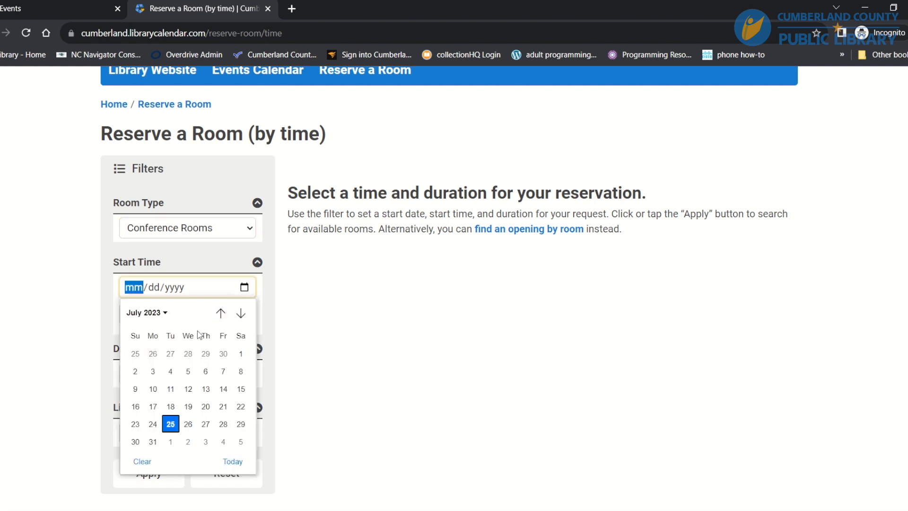
click(241, 313)
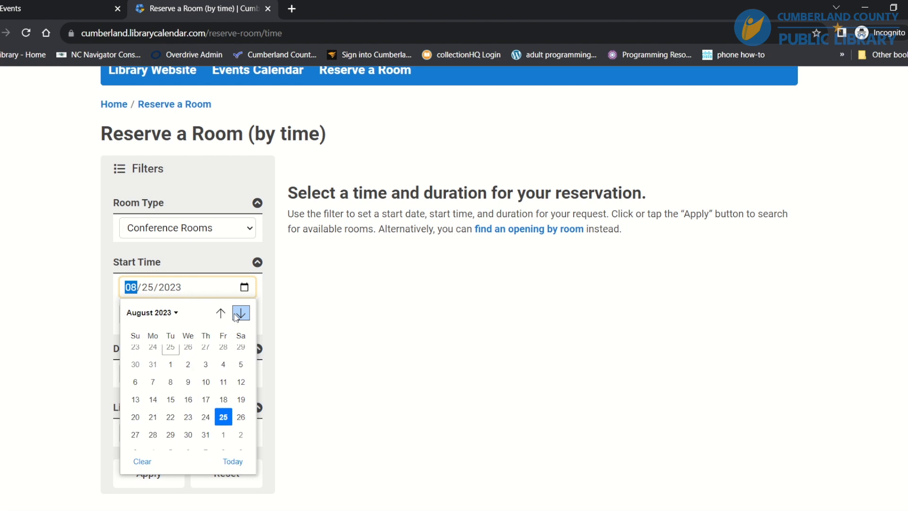
click(154, 399)
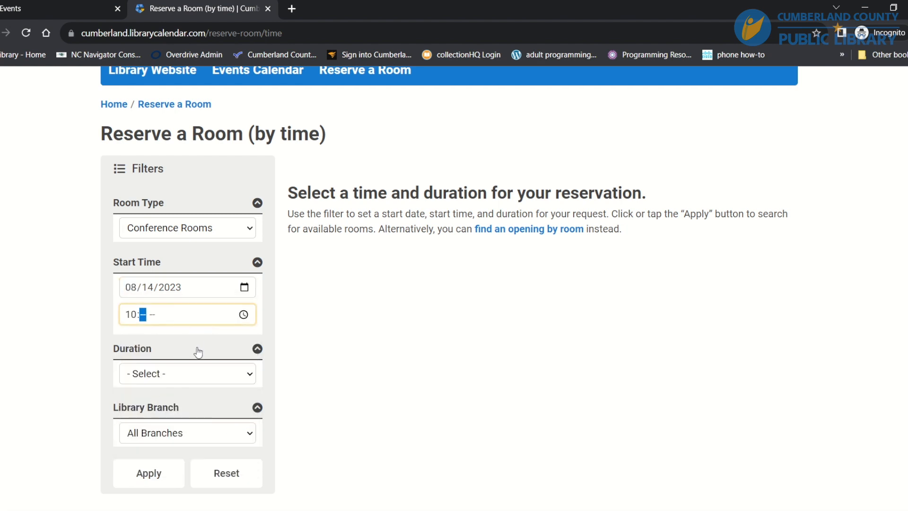
text(00)
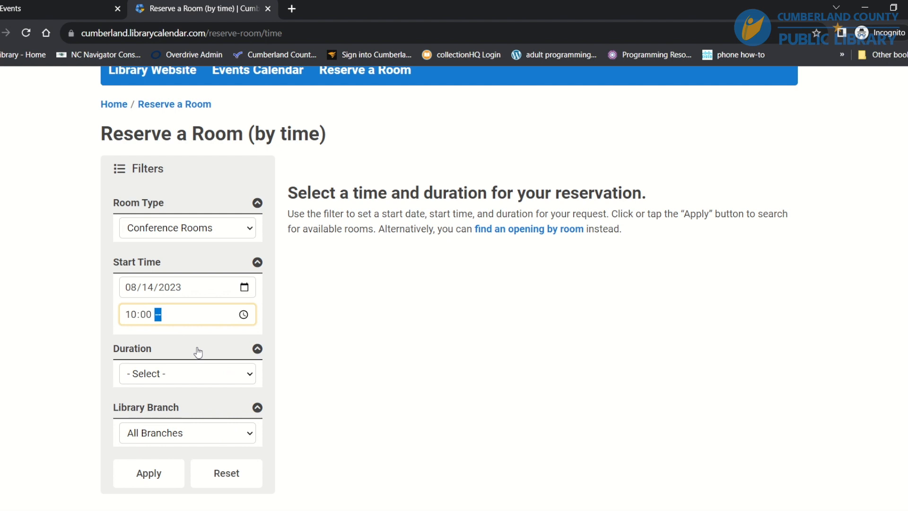
Set a 1-hour duration, keep all branches, and apply the search
click(186, 373)
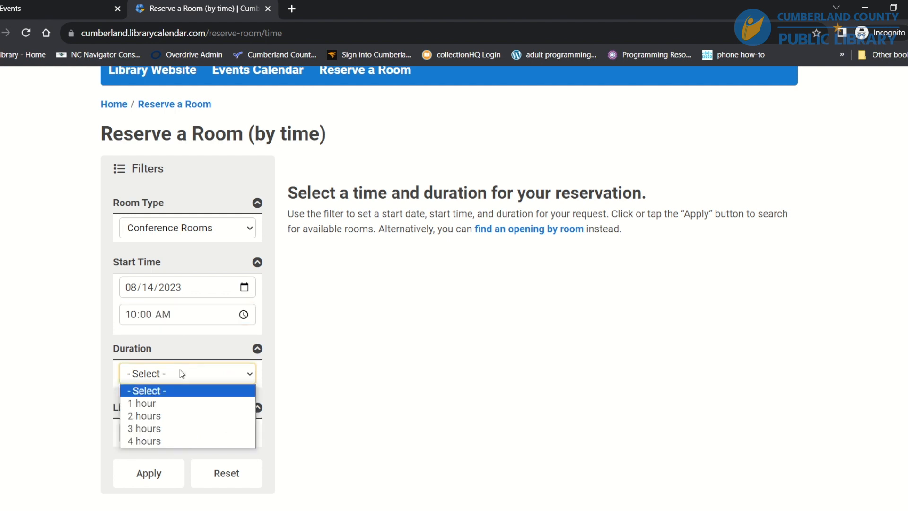
click(141, 403)
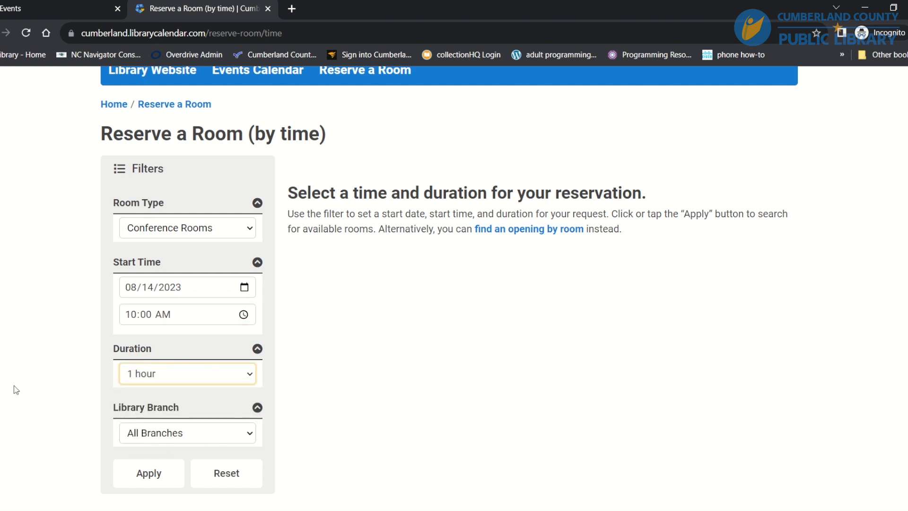
click(186, 432)
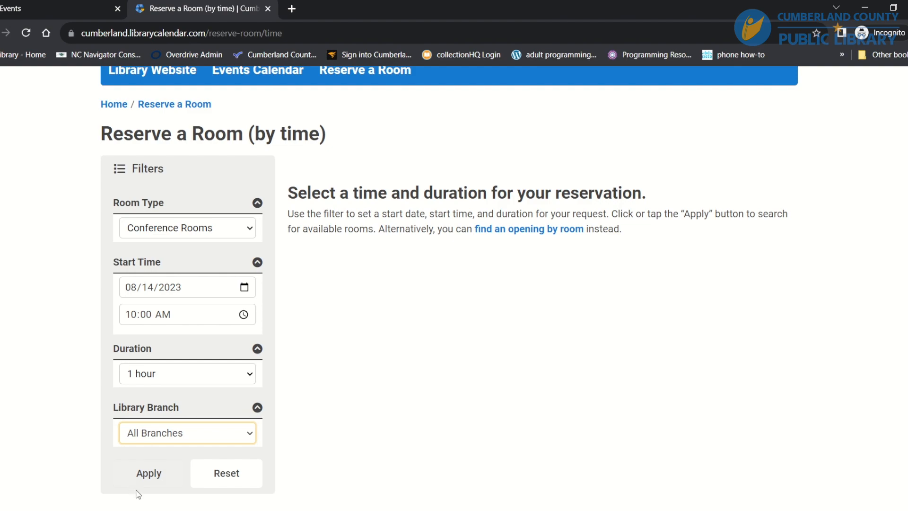
click(148, 473)
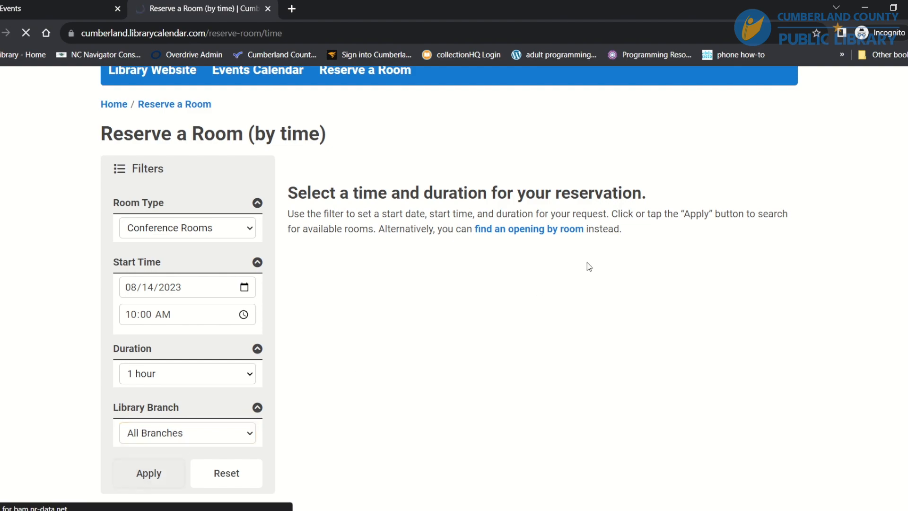
Browse the available conference rooms and view Cliffdale Regional Library Conference Room details
click(149, 472)
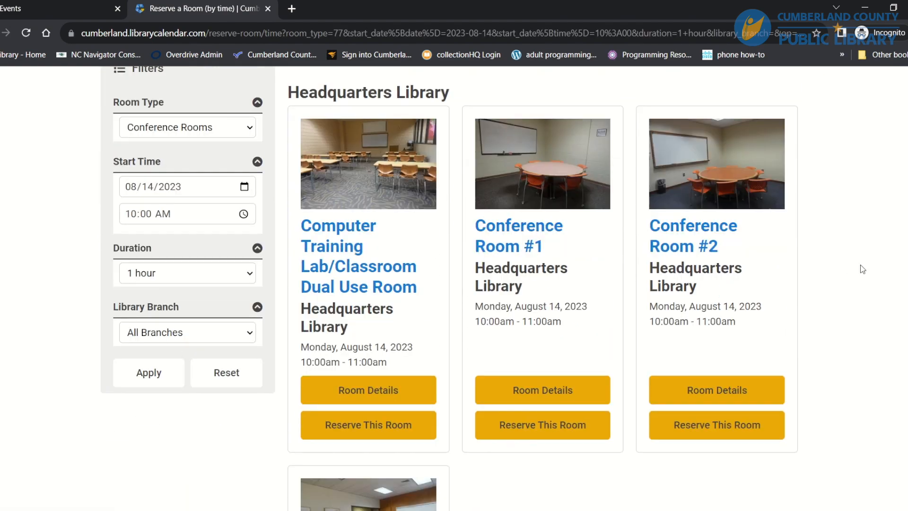
scroll(down, 3)
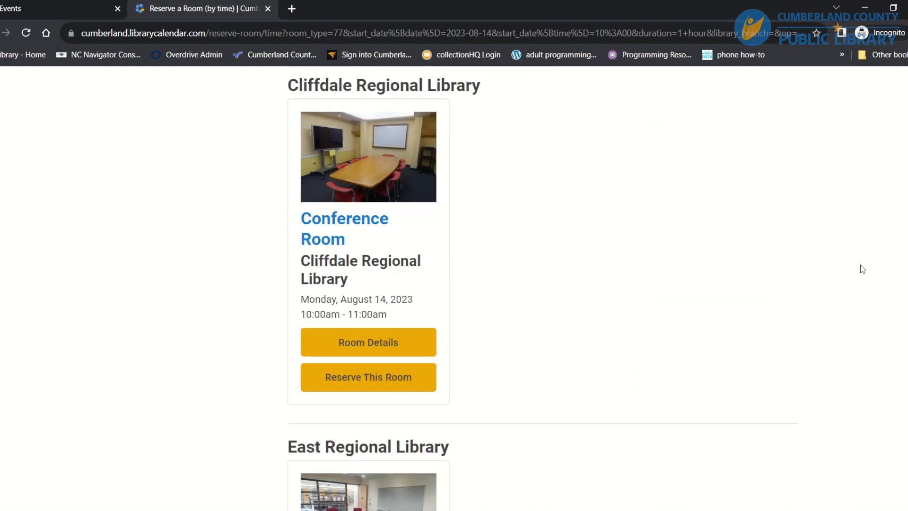
scroll(down, 3)
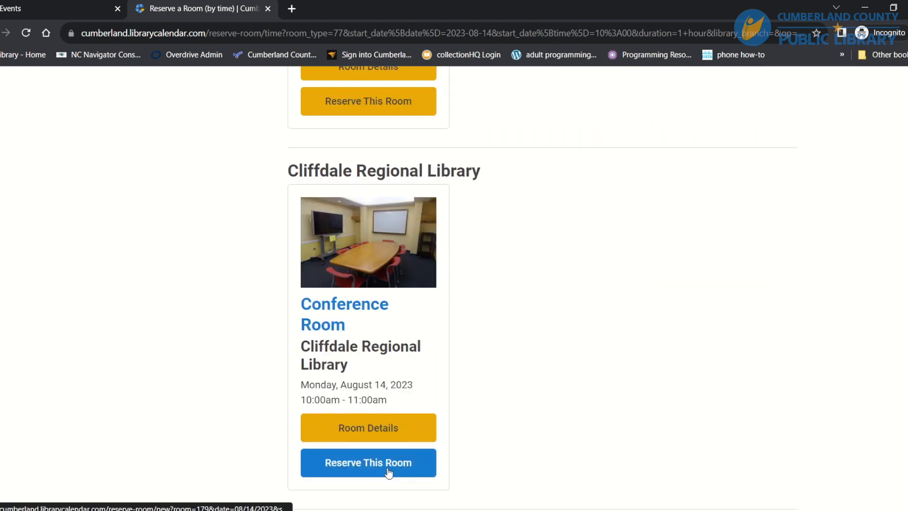
click(368, 463)
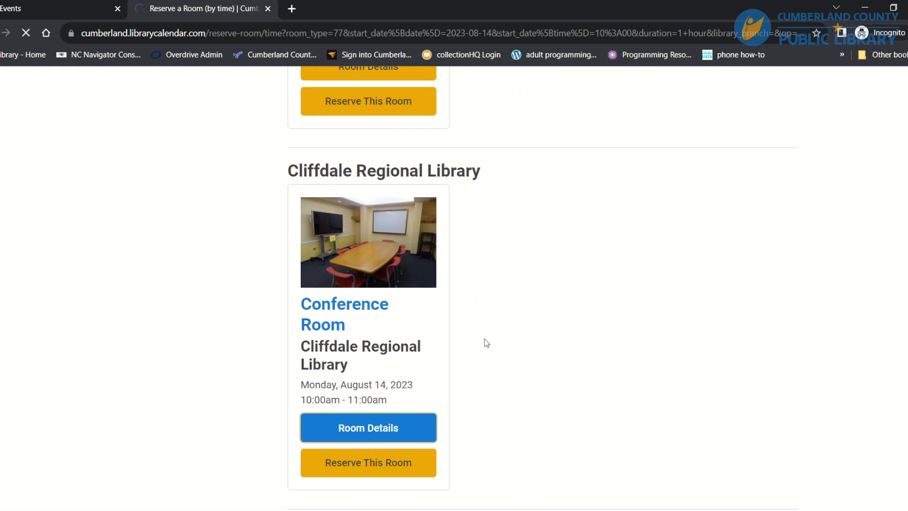
Start a reservation for the Cliffdale Conference Room on Mon 8/14 at 10:00am
click(368, 427)
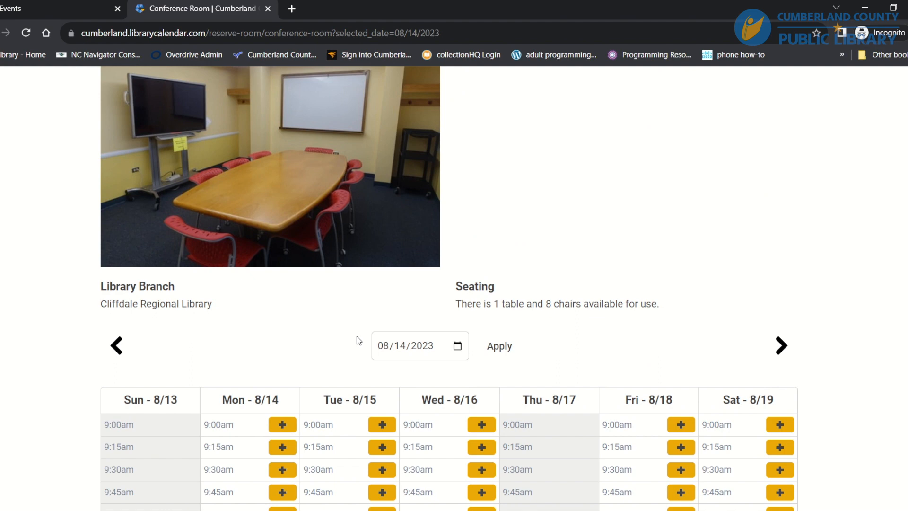
mouse_move(348, 331)
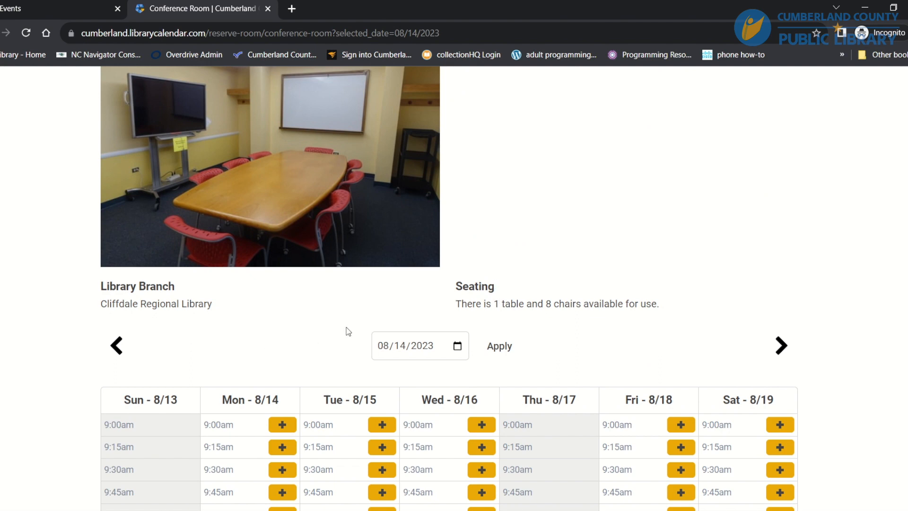
scroll(down, 3)
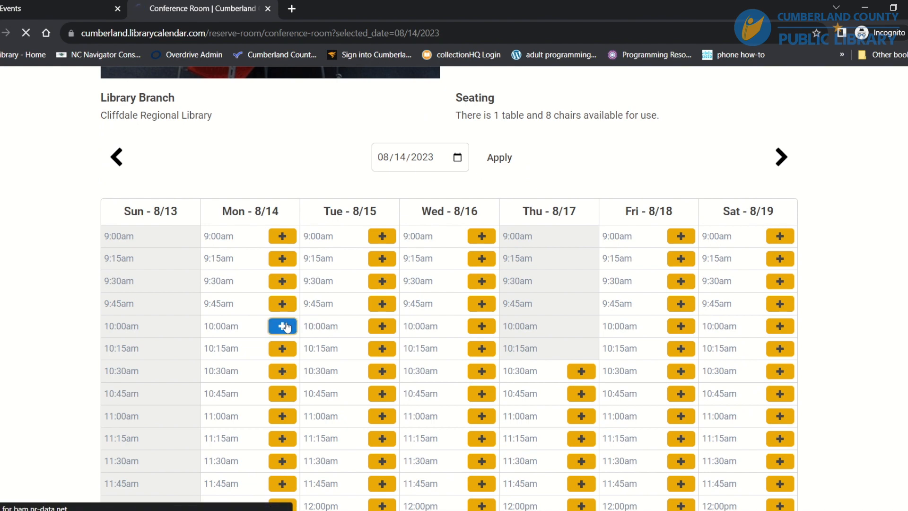
click(281, 325)
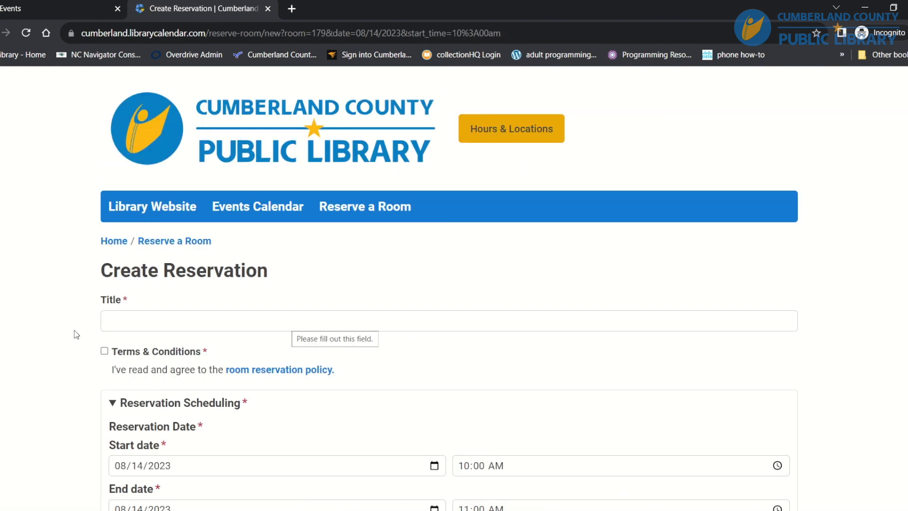
Abandon the reservation form and go back to the by-time search results
scroll(down, 3)
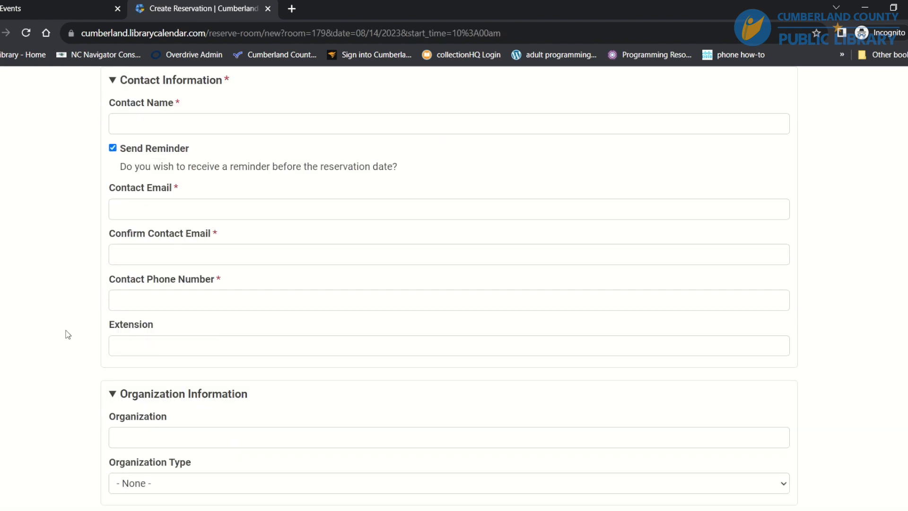
scroll(down, 3)
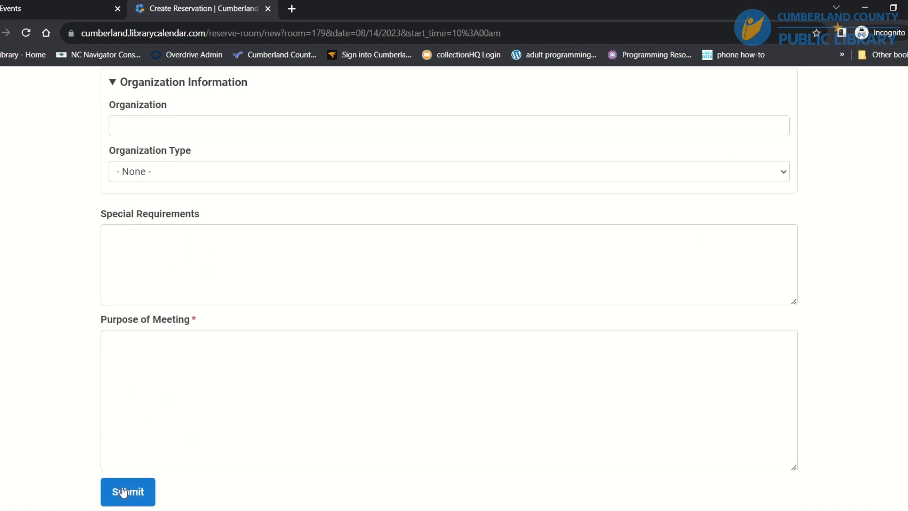
click(128, 492)
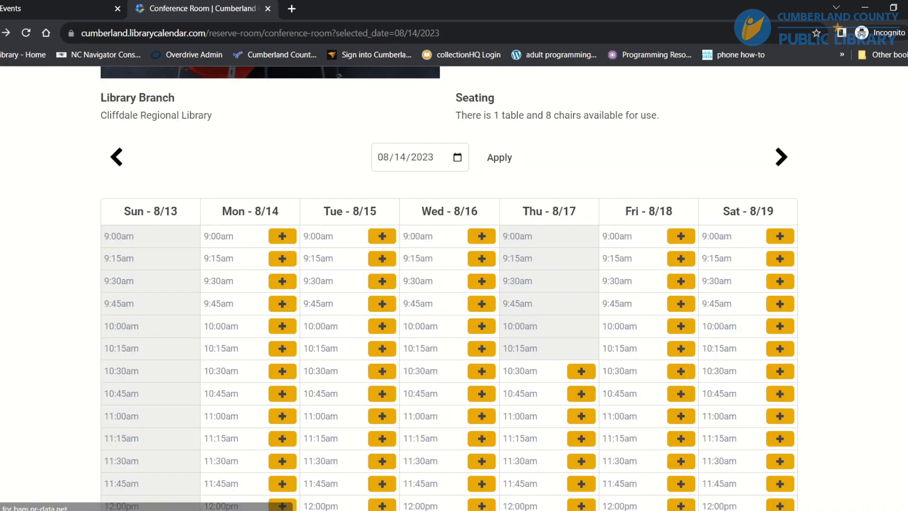
scroll(up, 3)
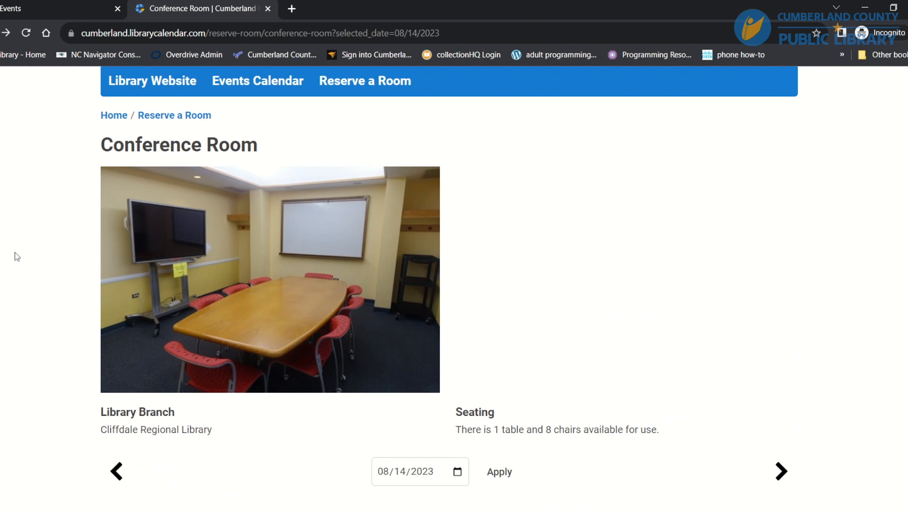
click(498, 471)
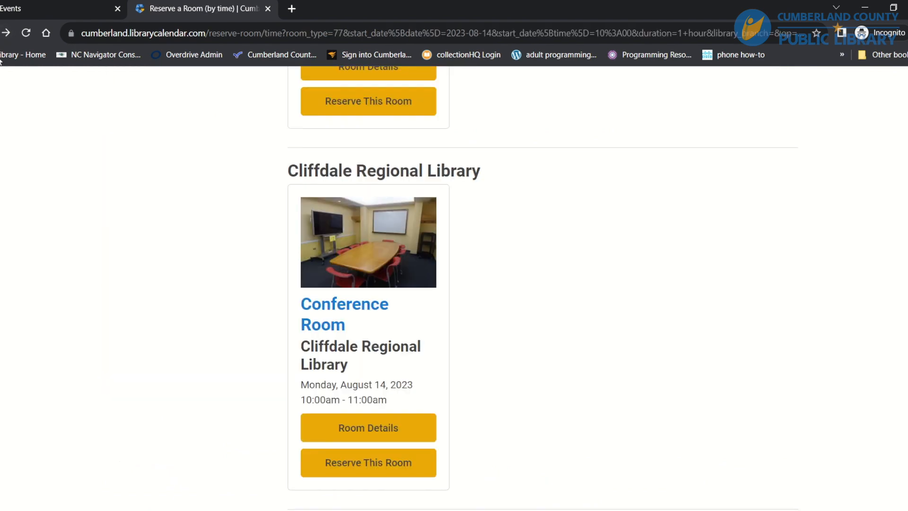
Switch the Room Type filter to Meeting/Activity Room
click(186, 238)
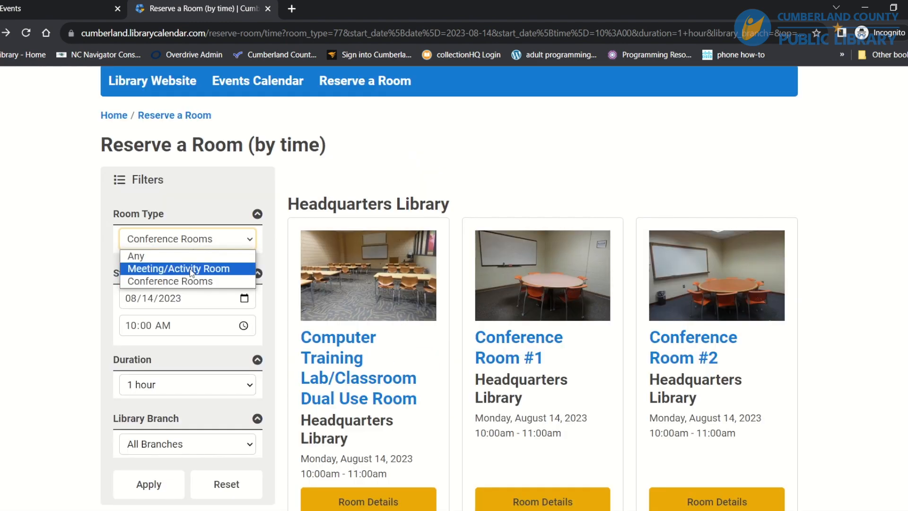
click(148, 484)
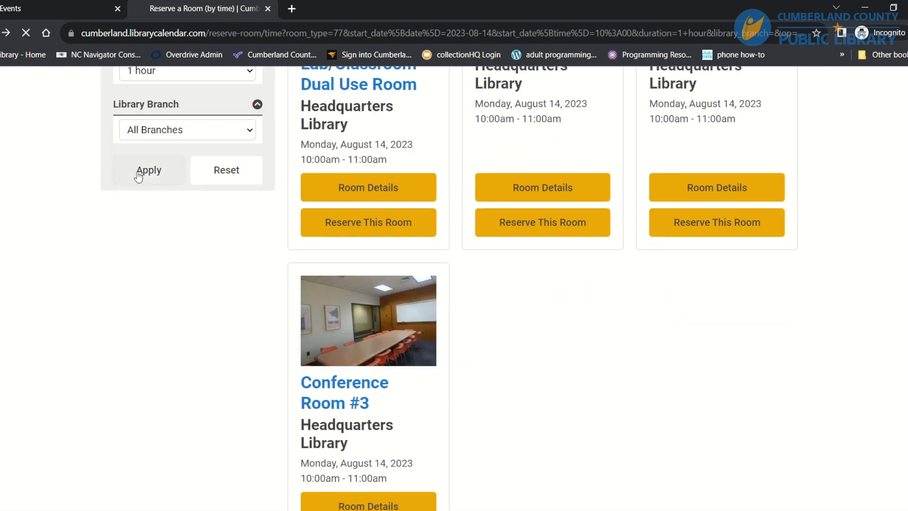
Apply the Meeting/Activity Room filter and review the Pate Room, Bordeaux and Cliffdale results for 8/14, 10-11am
click(149, 169)
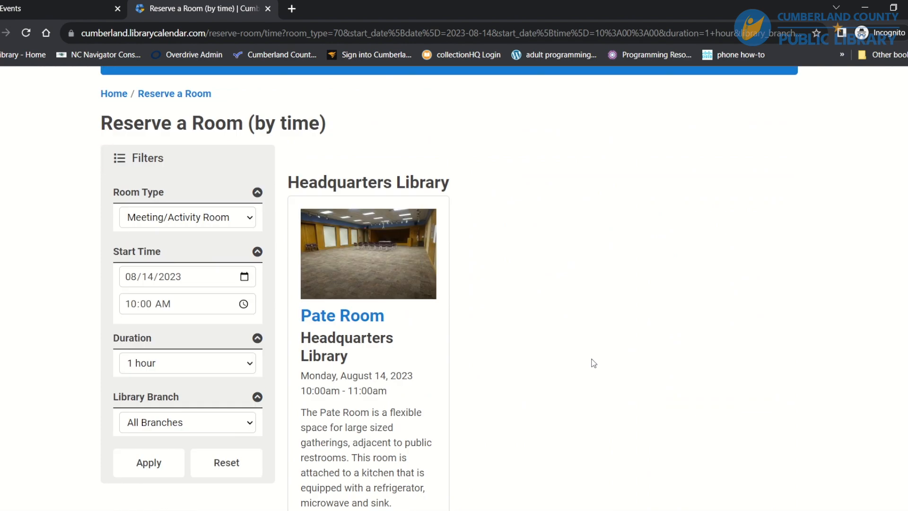
scroll(down, 3)
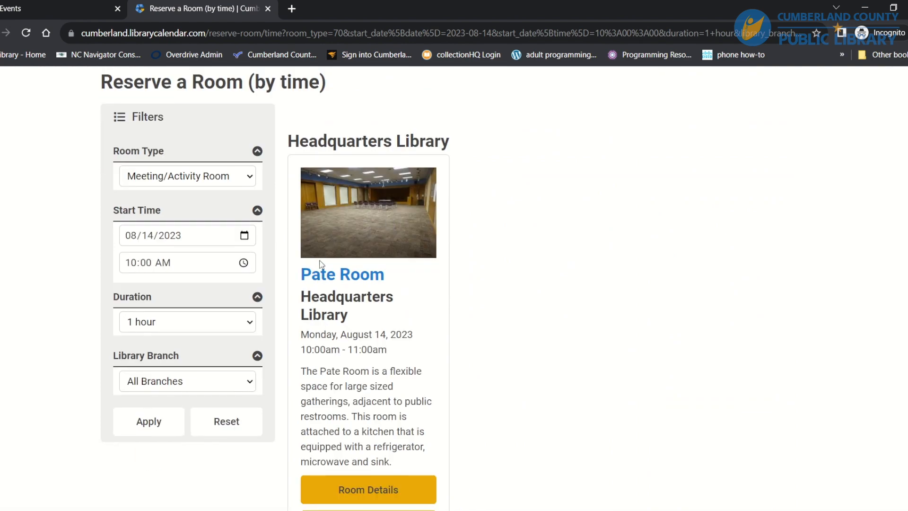
mouse_move(340, 375)
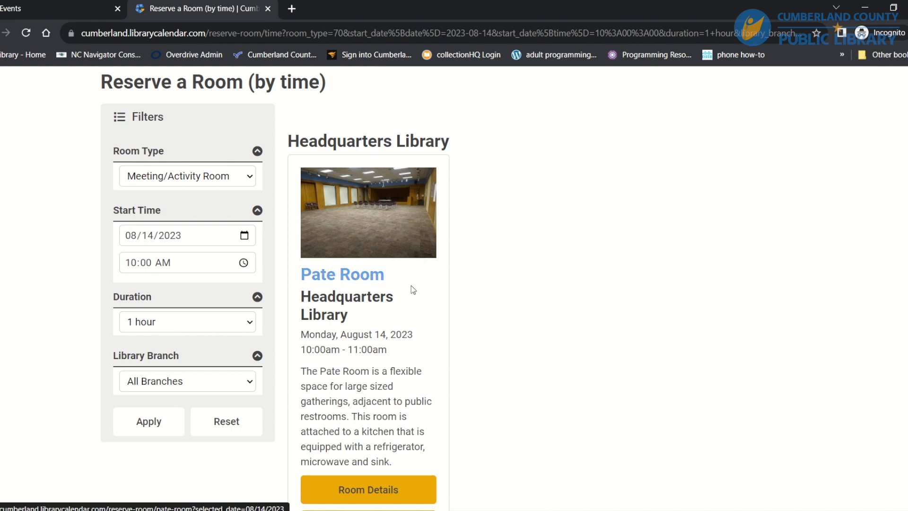
mouse_move(477, 249)
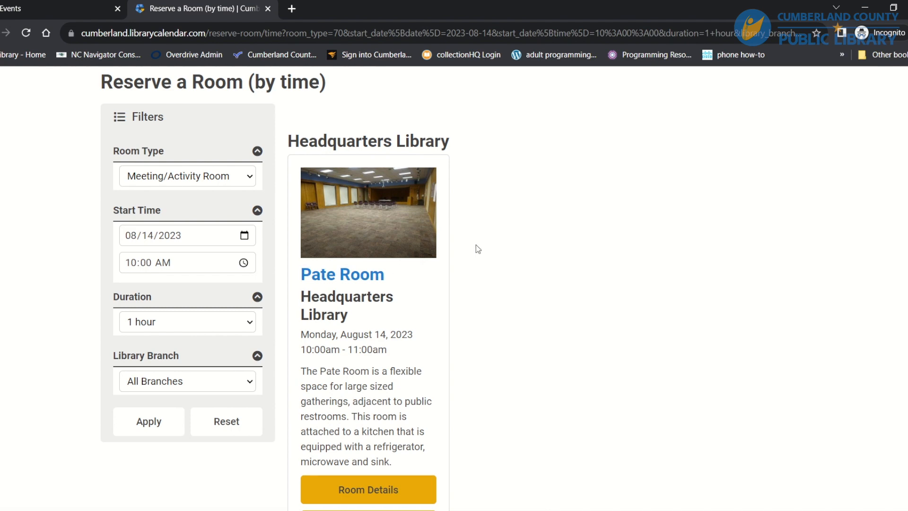
scroll(down, 3)
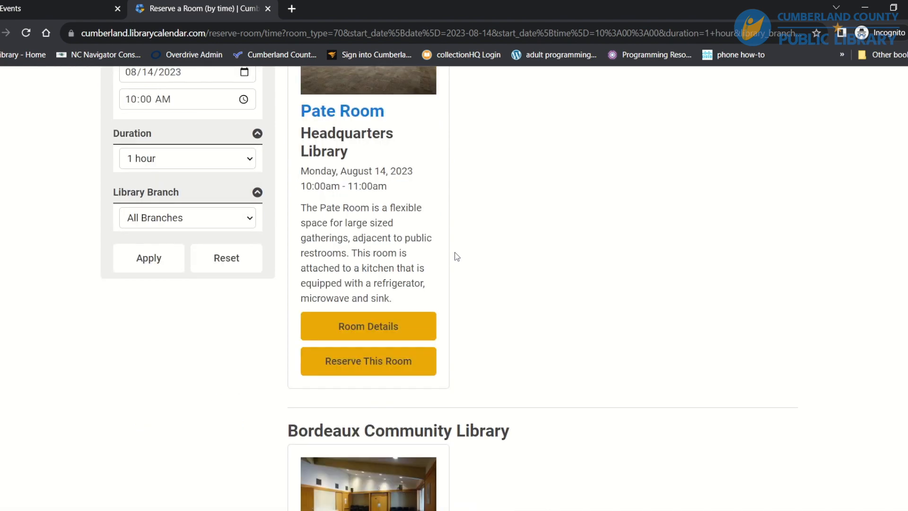
scroll(down, 3)
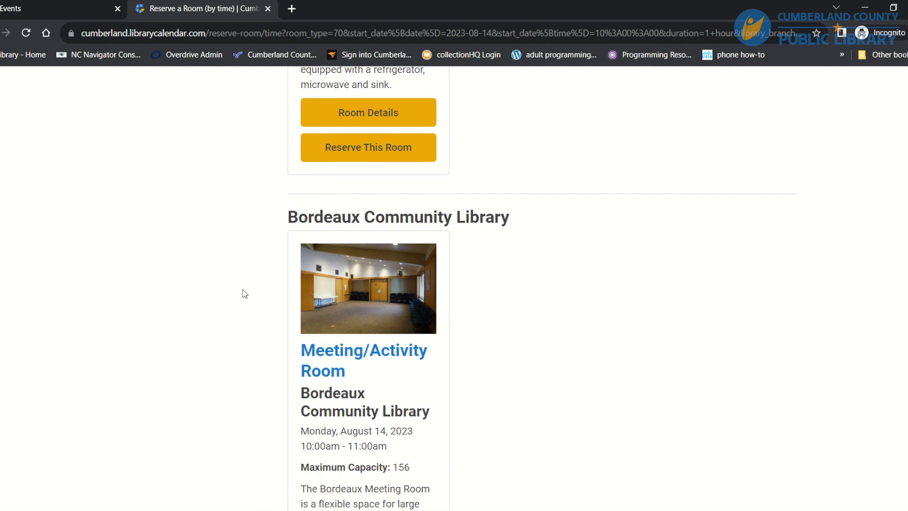
mouse_move(268, 272)
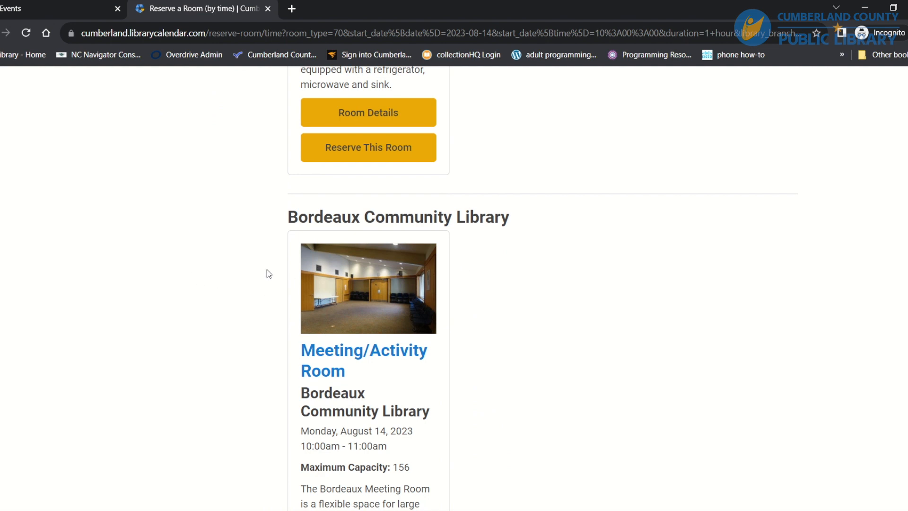
mouse_move(230, 282)
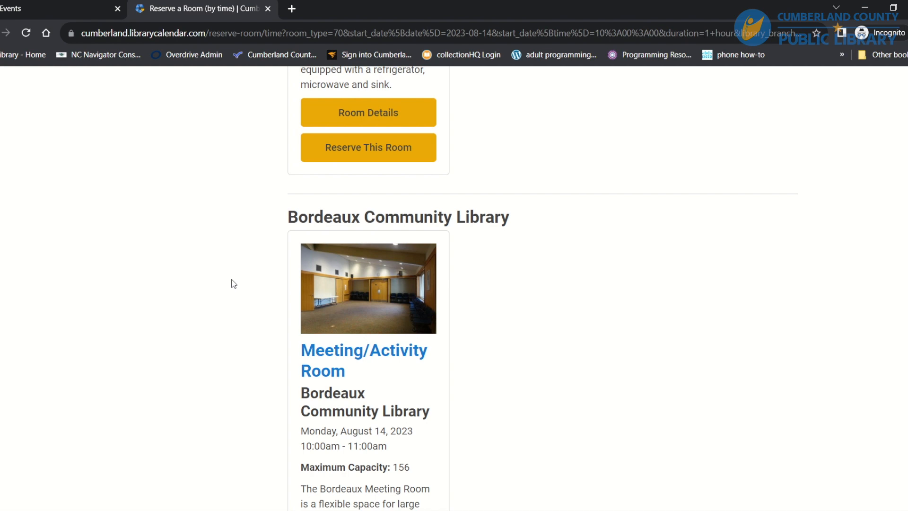
mouse_move(466, 273)
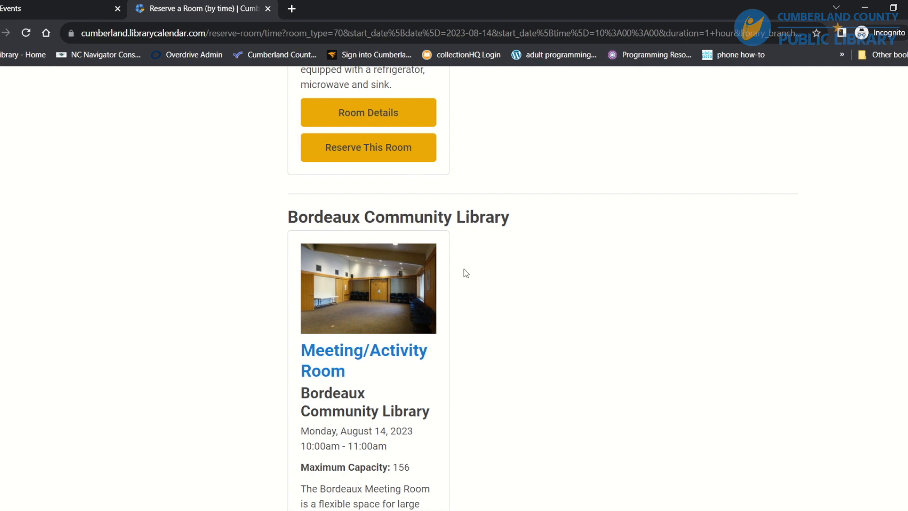
scroll(down, 3)
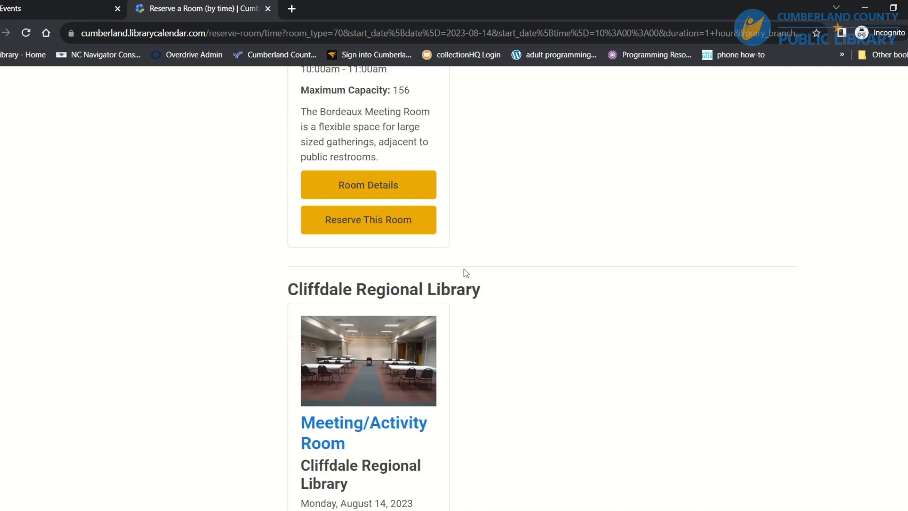
mouse_move(69, 290)
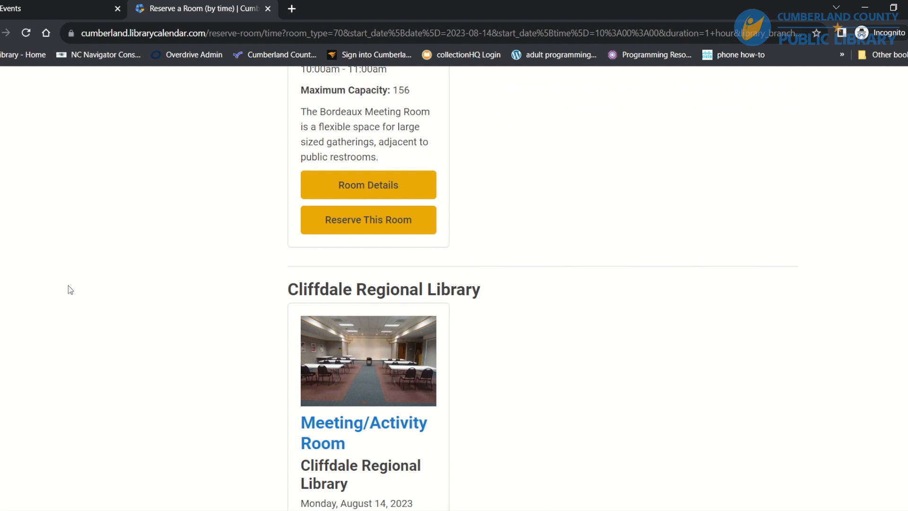